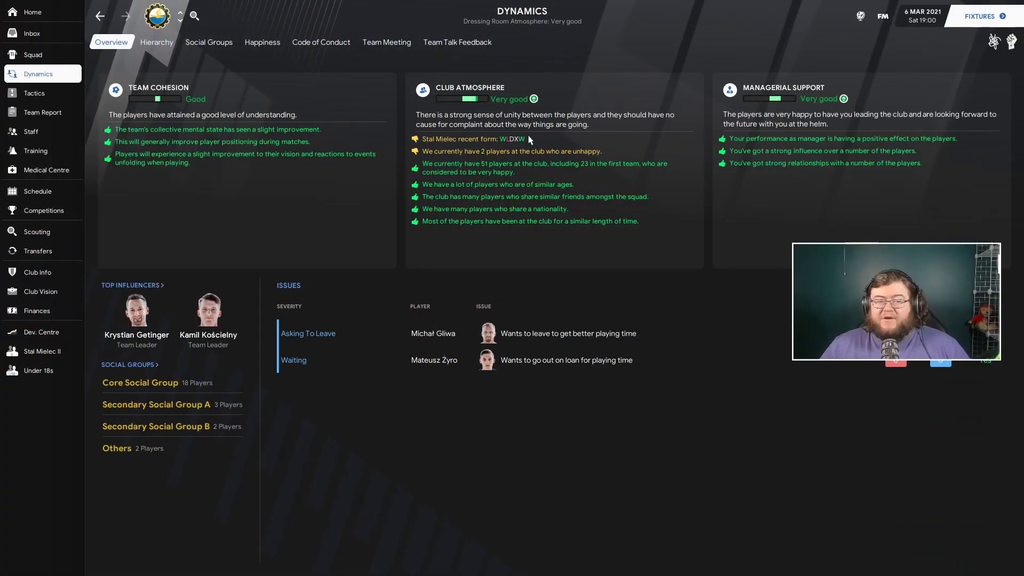
pyautogui.moveTo(513, 142)
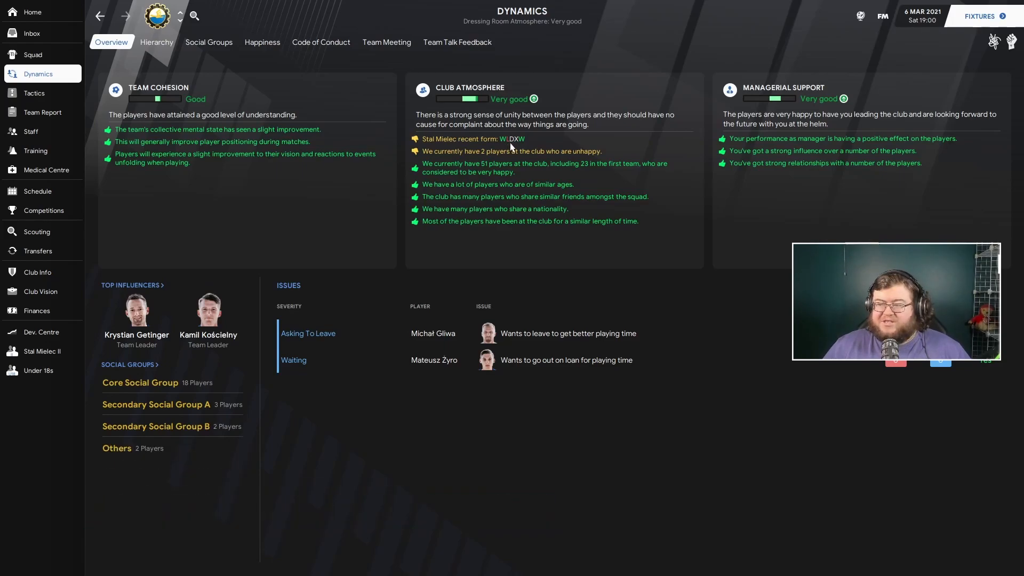
pyautogui.moveTo(63, 195)
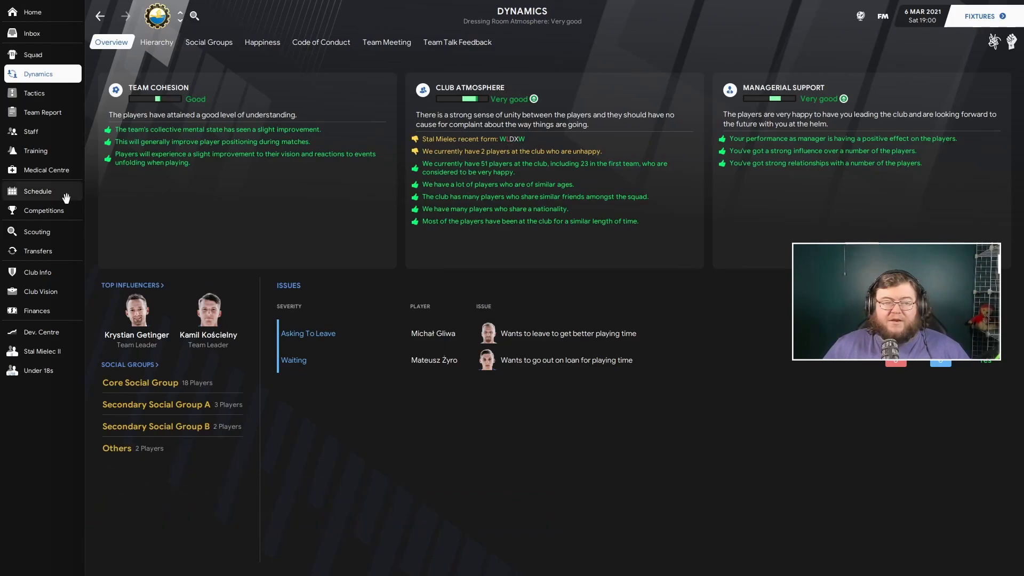
# Review the schedule's Cracovia 0-1 loss and the Bytovia Bytów cup quarter-final result
pyautogui.click(37, 191)
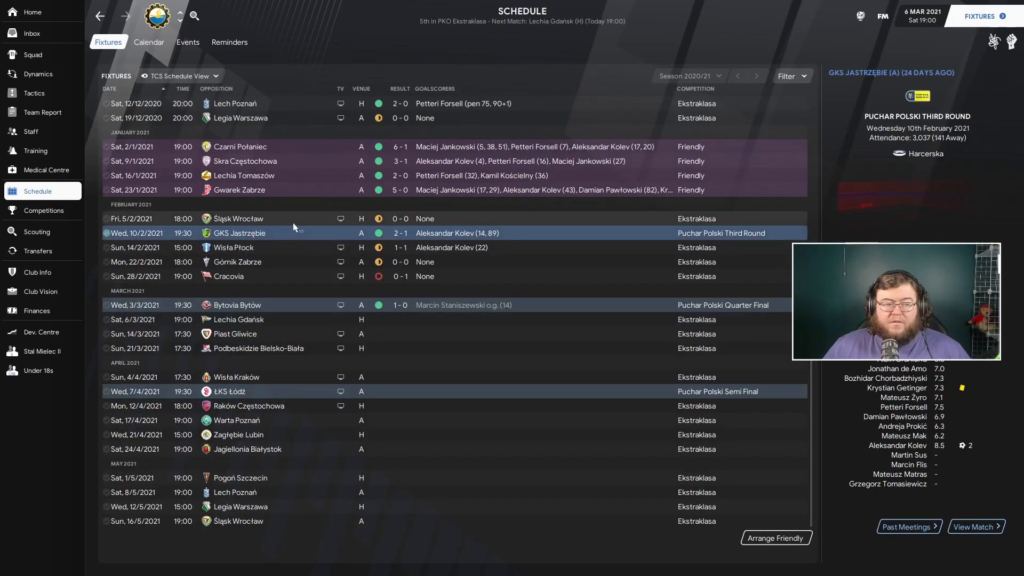
pyautogui.moveTo(259, 244)
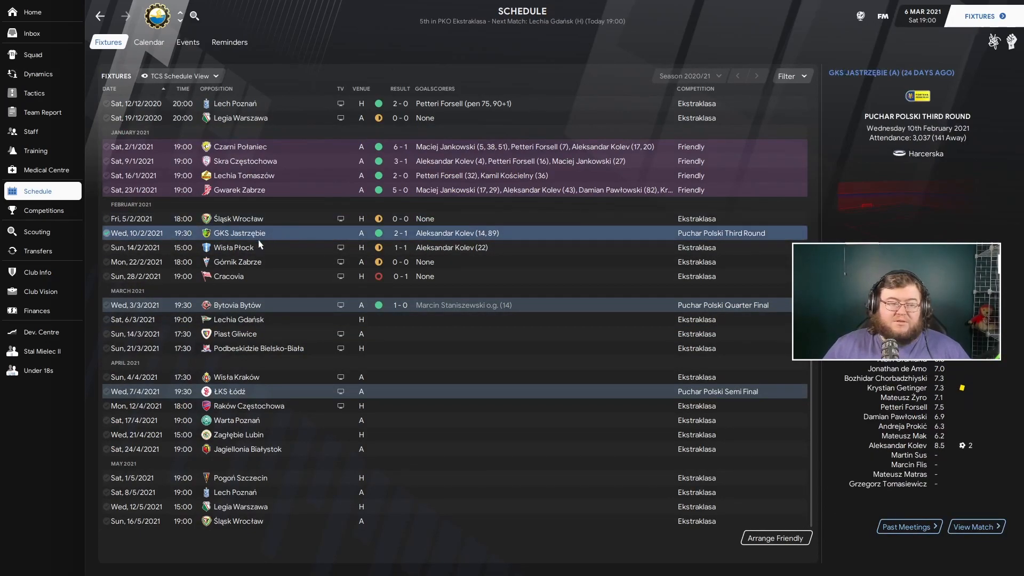
pyautogui.moveTo(239, 233)
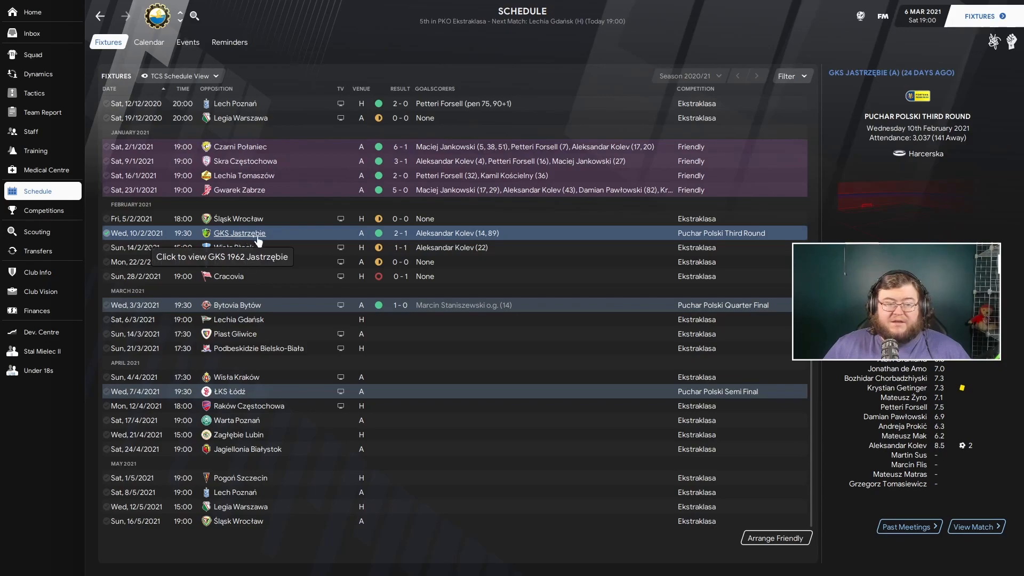
pyautogui.moveTo(486, 236)
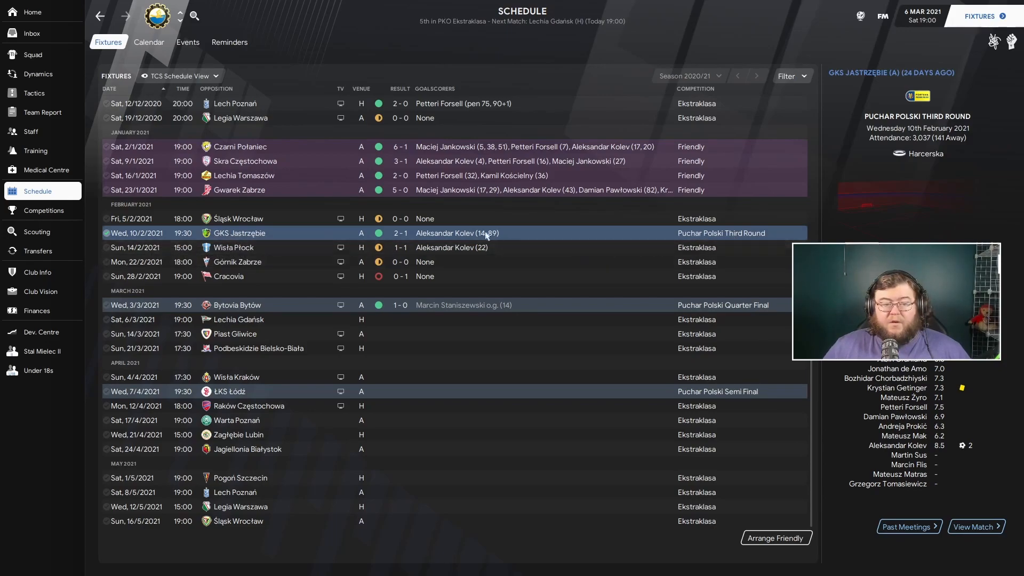
pyautogui.moveTo(449, 255)
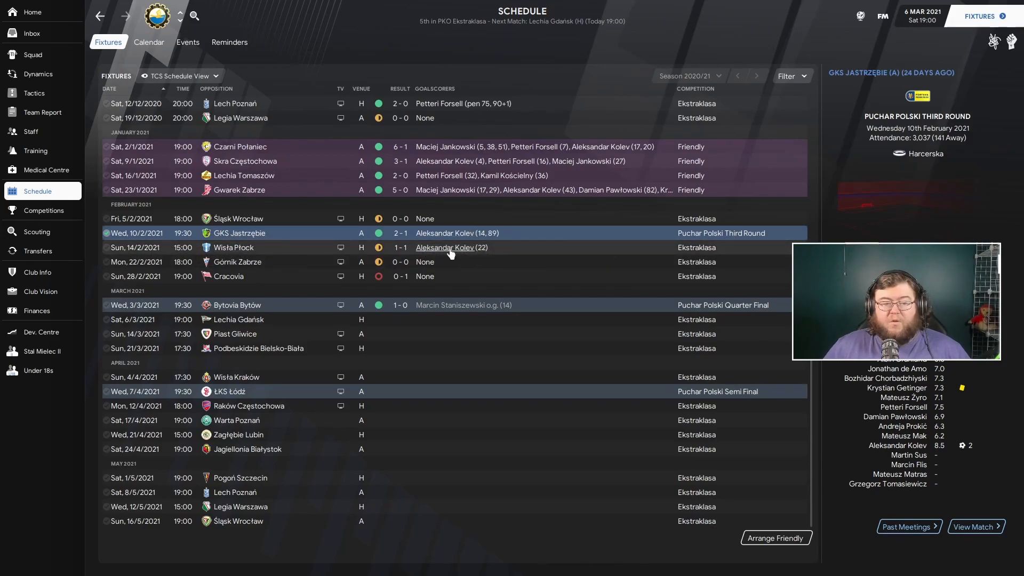
pyautogui.moveTo(285, 266)
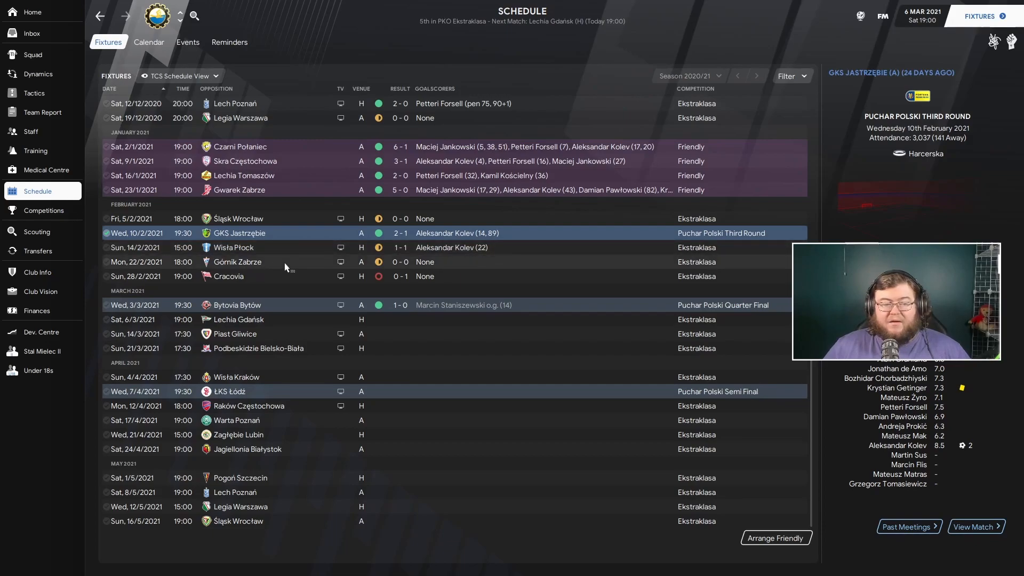
pyautogui.click(239, 262)
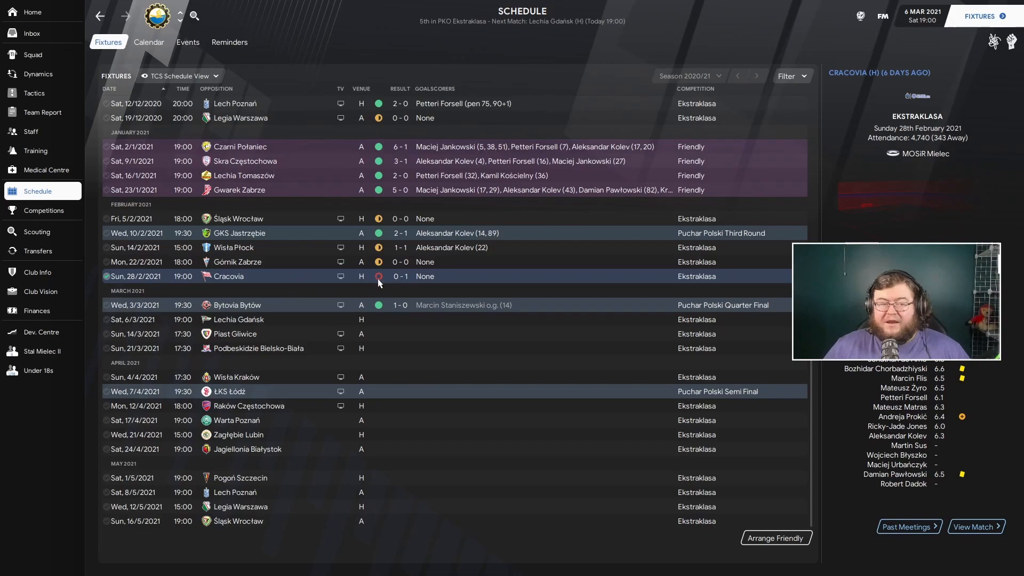
pyautogui.moveTo(388, 281)
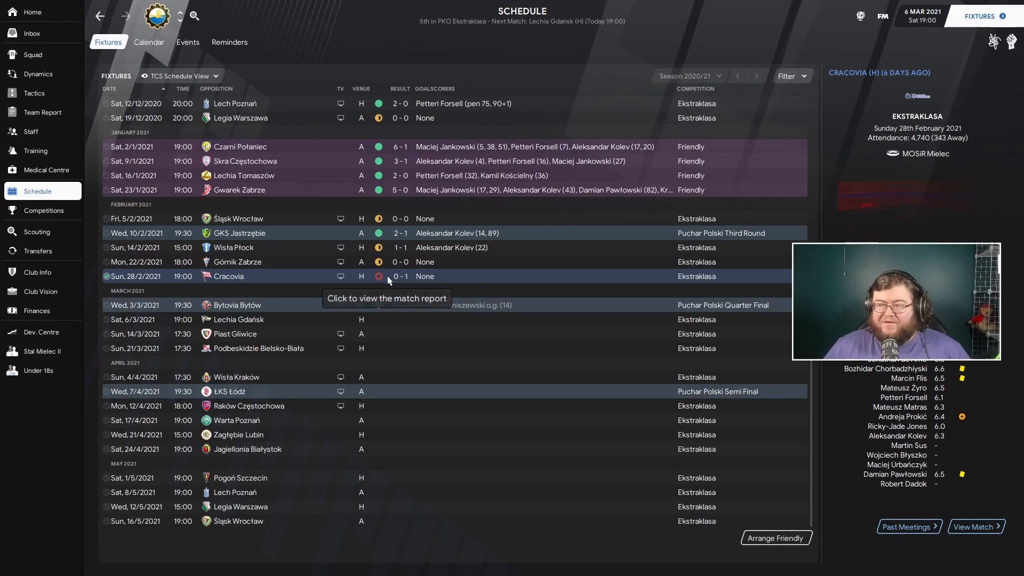
pyautogui.moveTo(375, 292)
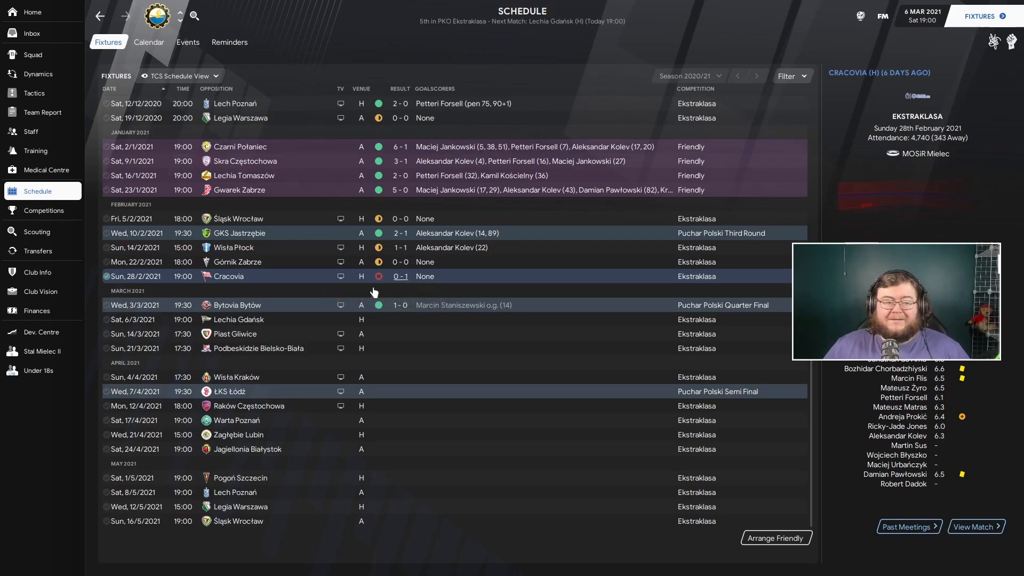
pyautogui.click(235, 305)
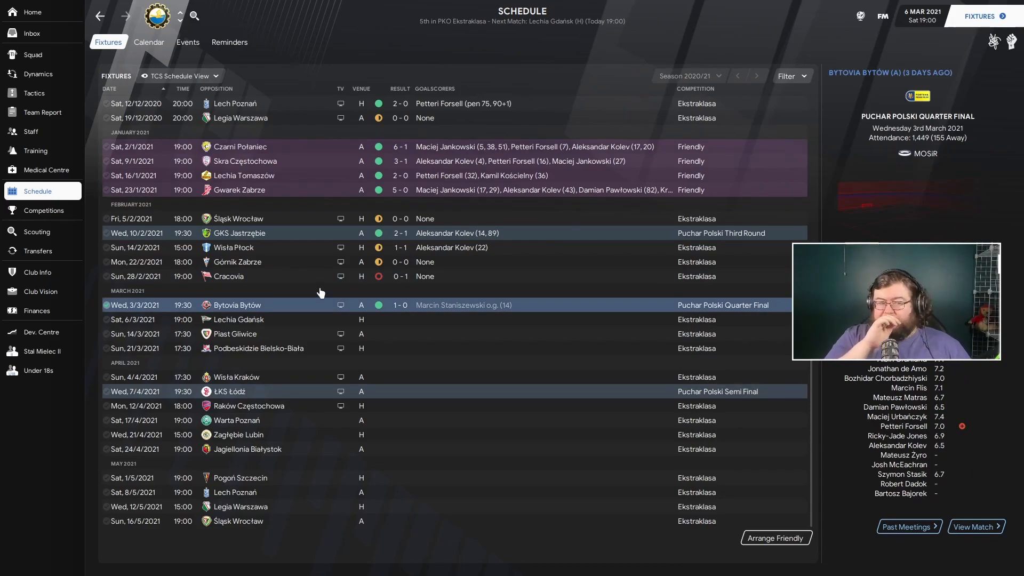
pyautogui.moveTo(290, 305)
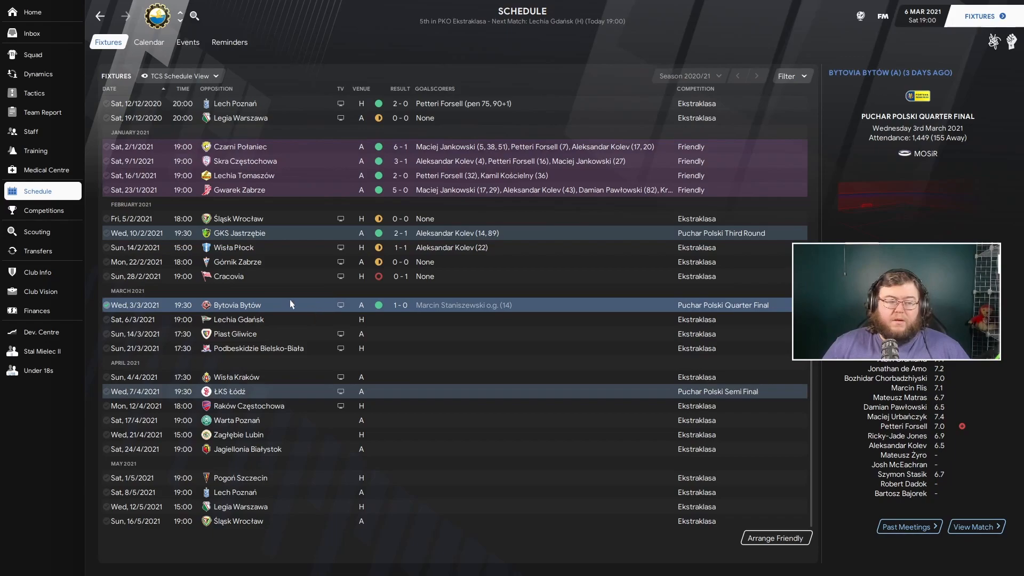
pyautogui.moveTo(656, 313)
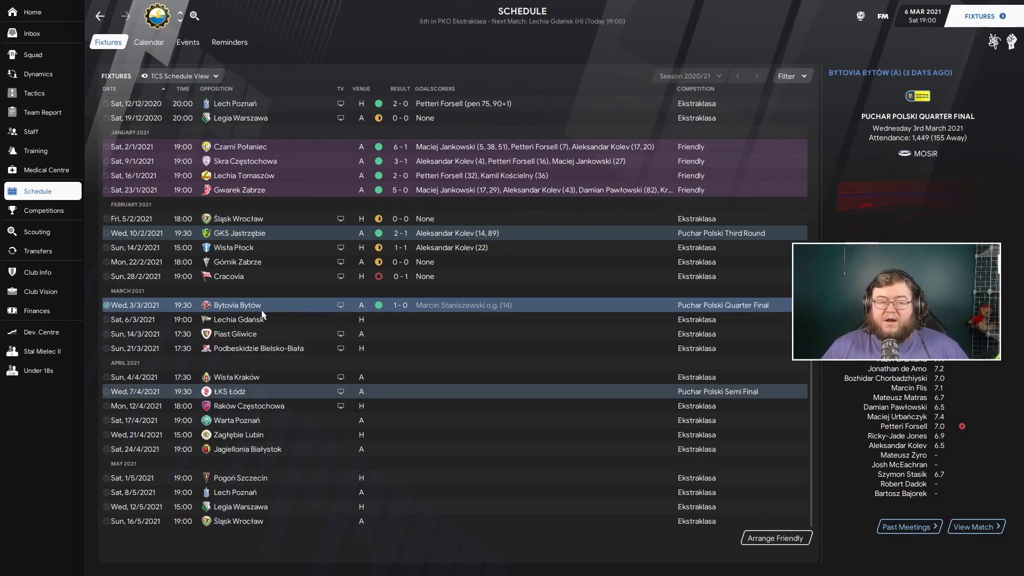
pyautogui.moveTo(550, 314)
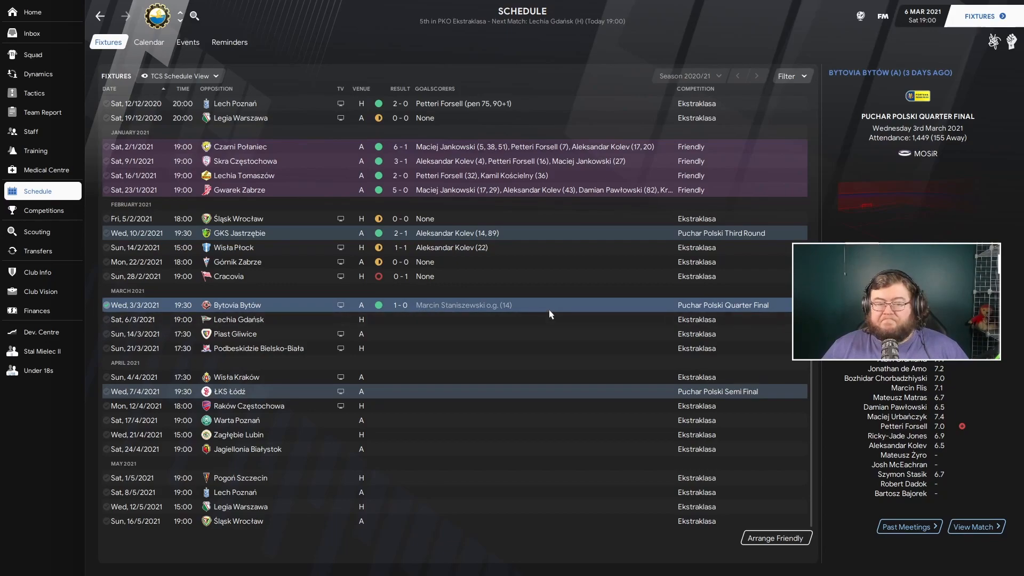
pyautogui.moveTo(299, 320)
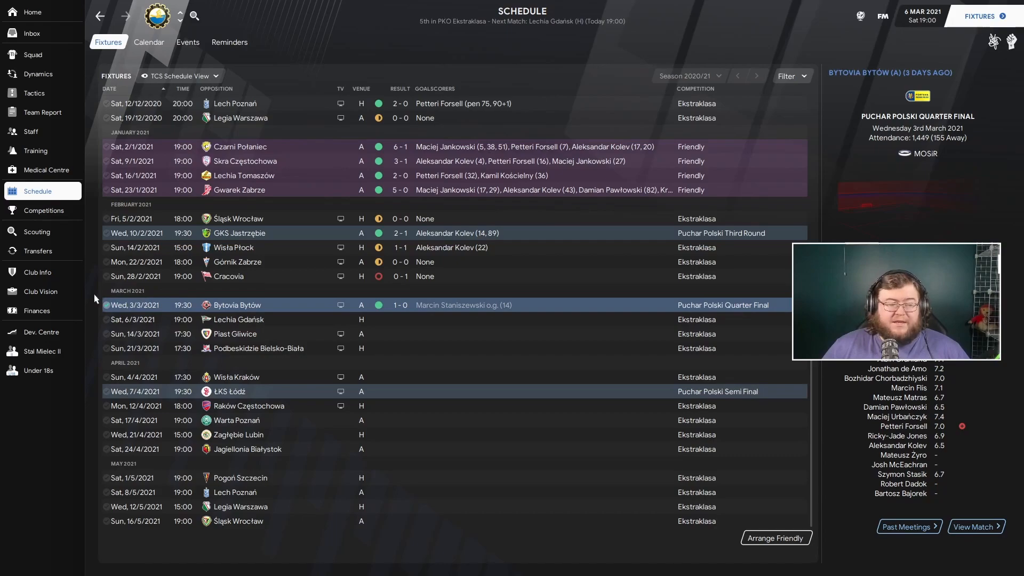
# Reach the 2020/21 Transfer History listing £63K of incoming signings and departures
pyautogui.click(37, 251)
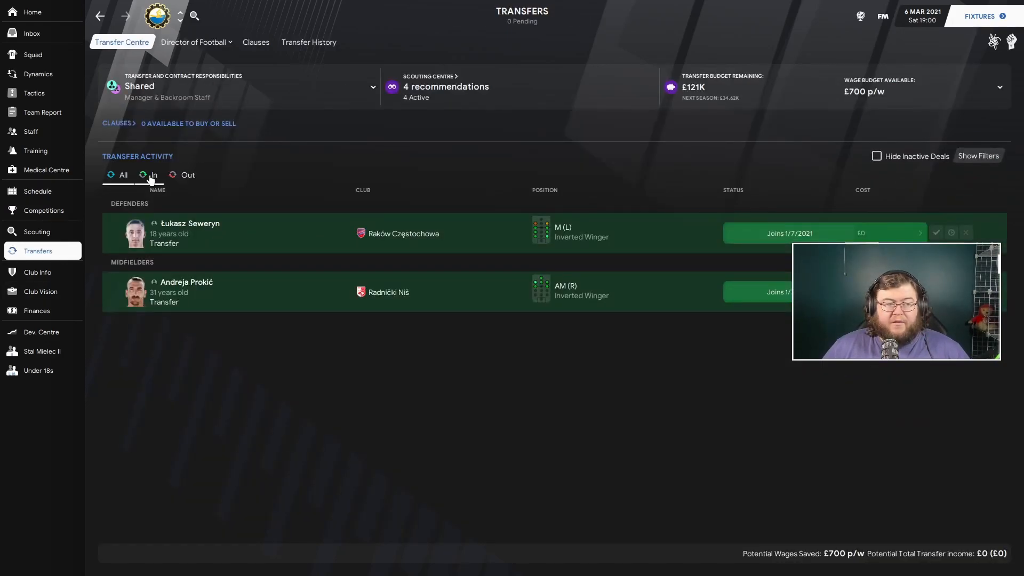
pyautogui.click(309, 41)
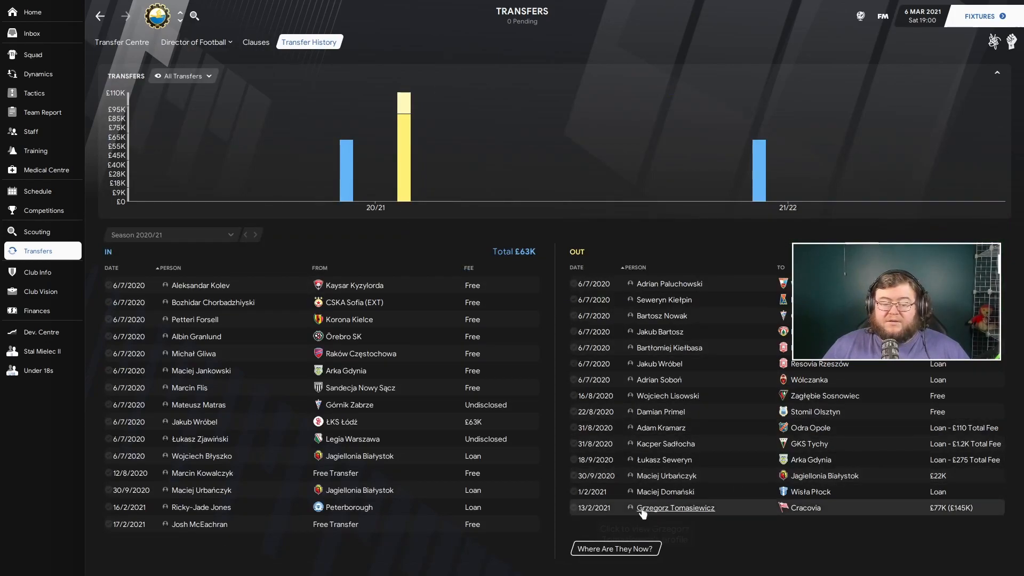
pyautogui.click(675, 507)
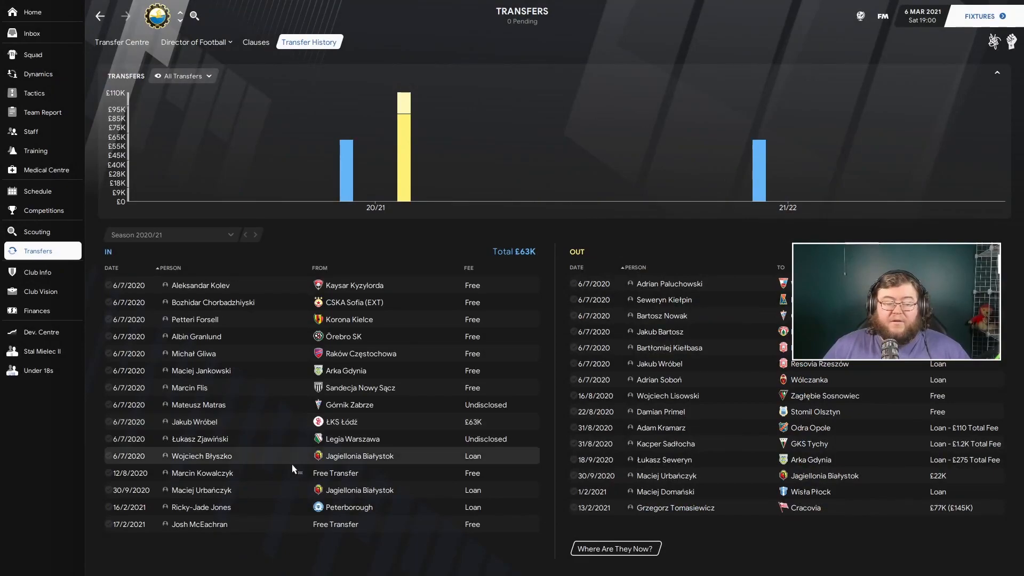
pyautogui.moveTo(202, 507)
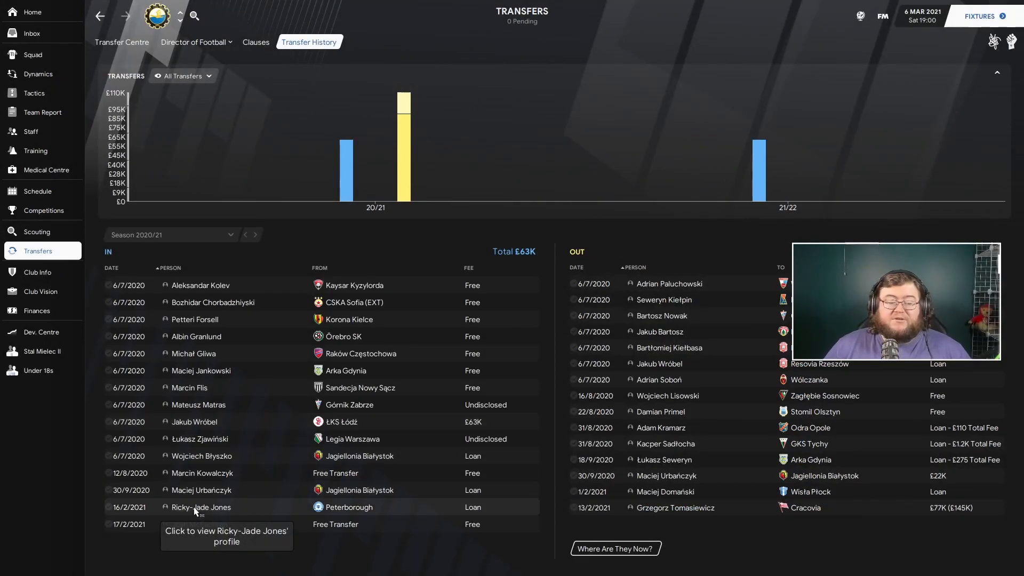
# Set Ricky-Jade Jones' training role to Attacking Midfielder (Left) Inside Forward (Attack), then go back
pyautogui.click(201, 506)
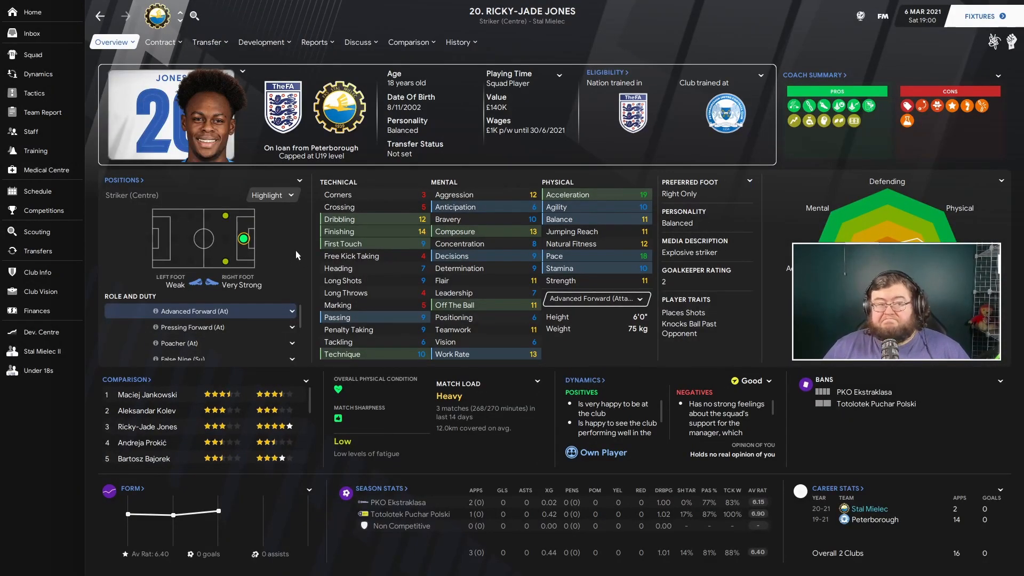
pyautogui.click(262, 42)
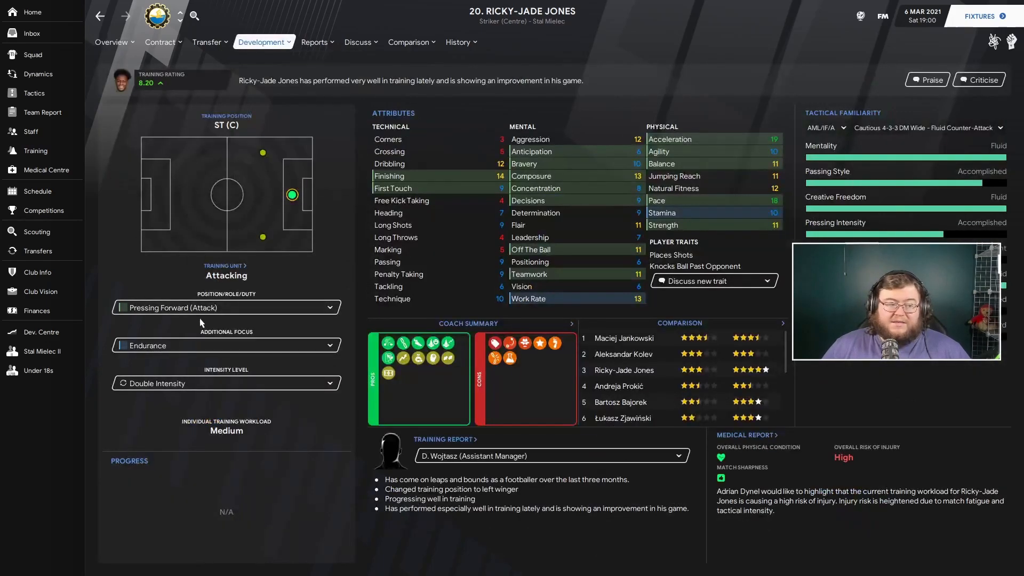
pyautogui.click(225, 308)
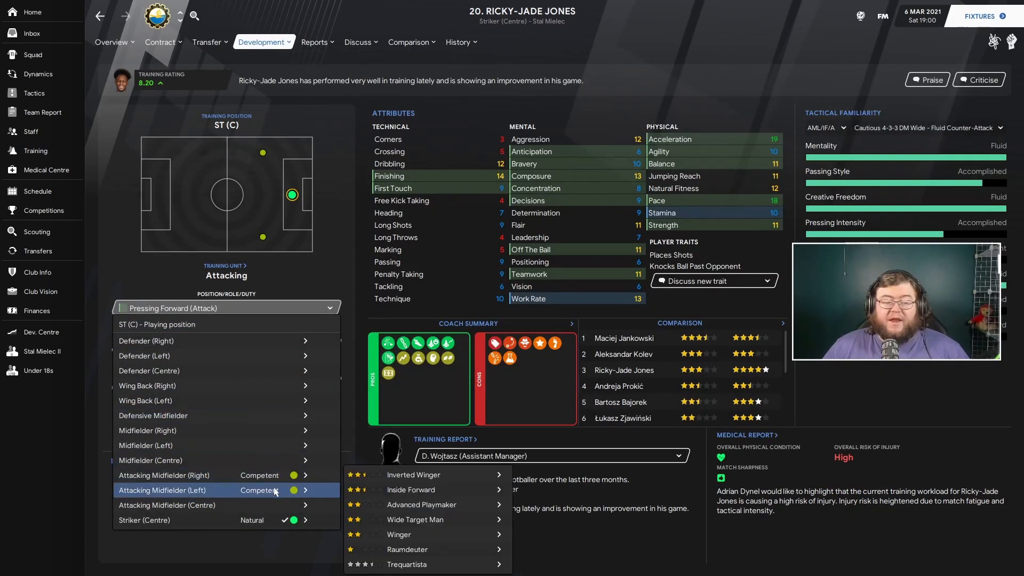
pyautogui.click(410, 489)
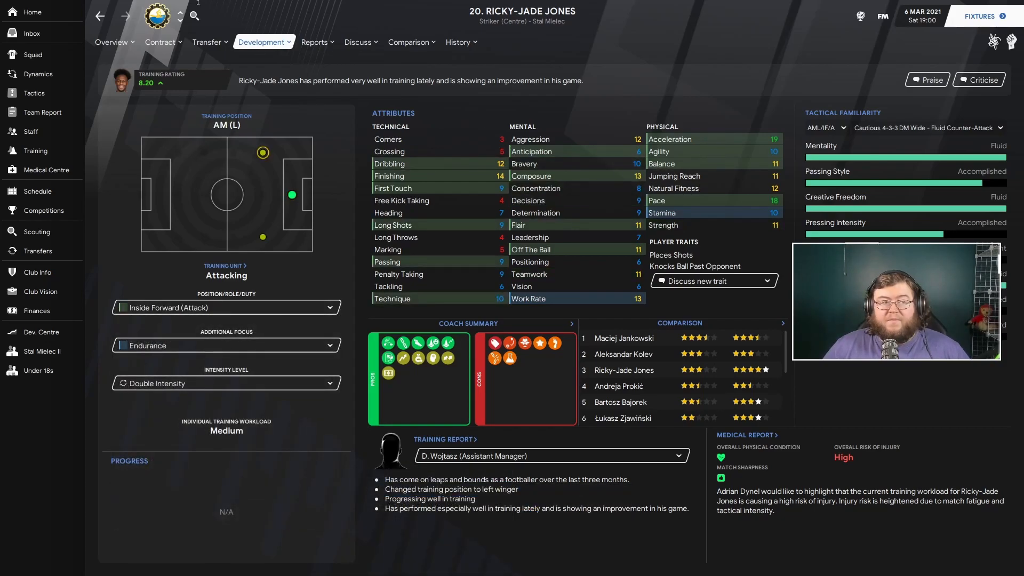
pyautogui.click(38, 250)
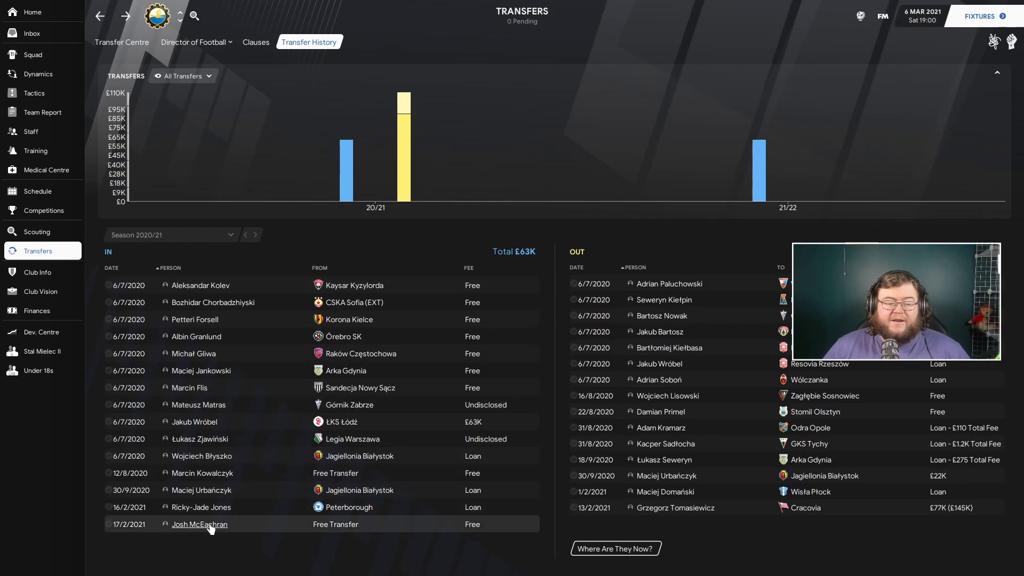
# Review Josh McEachran's profile, then return to the transfer history list
pyautogui.click(199, 524)
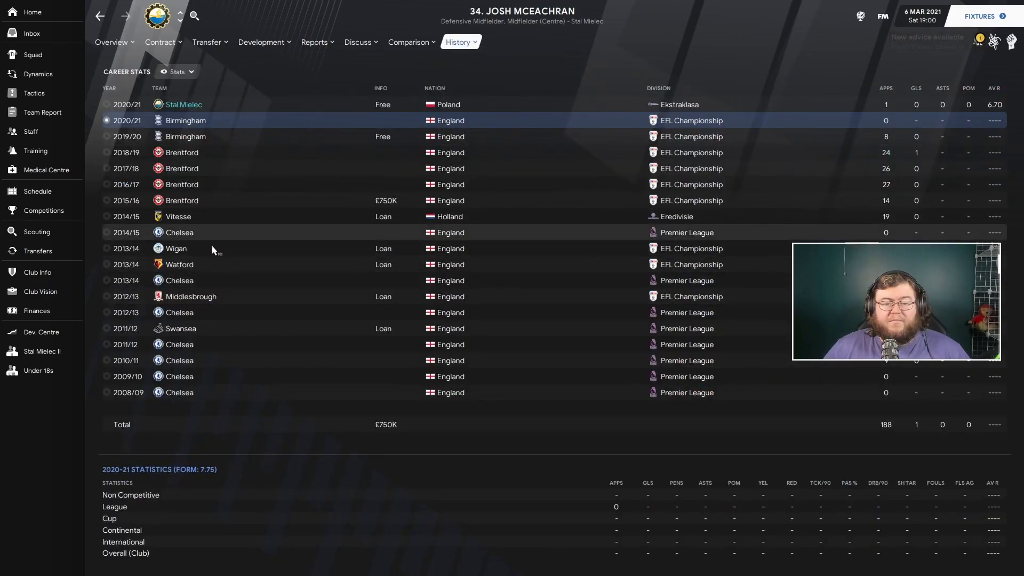
pyautogui.moveTo(212, 224)
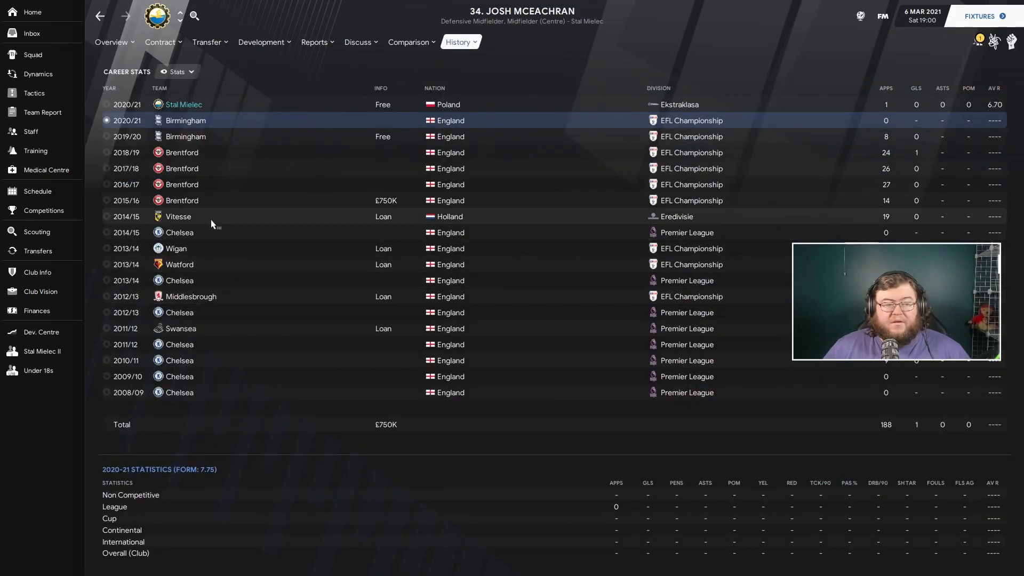
pyautogui.moveTo(213, 161)
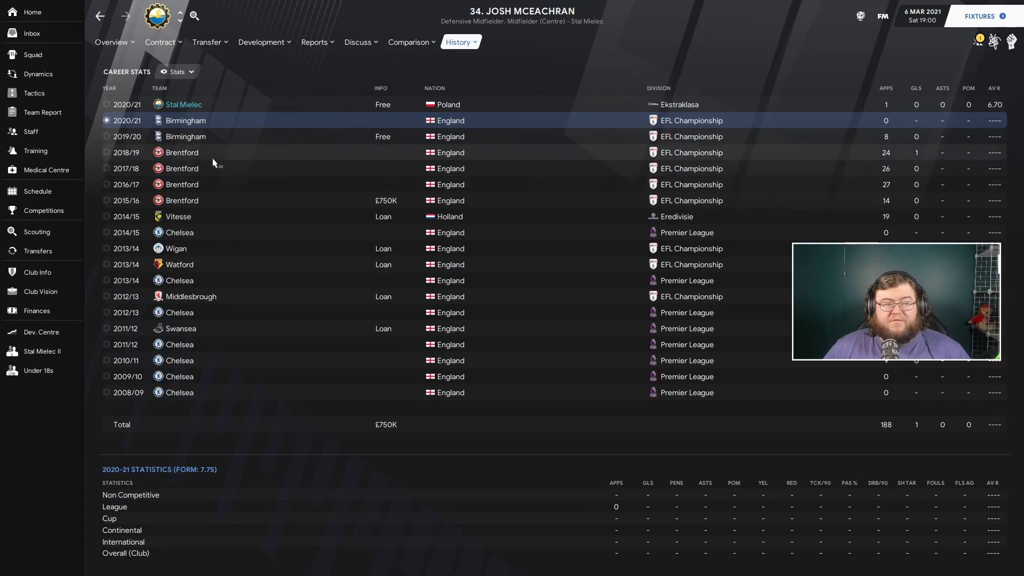
pyautogui.click(38, 251)
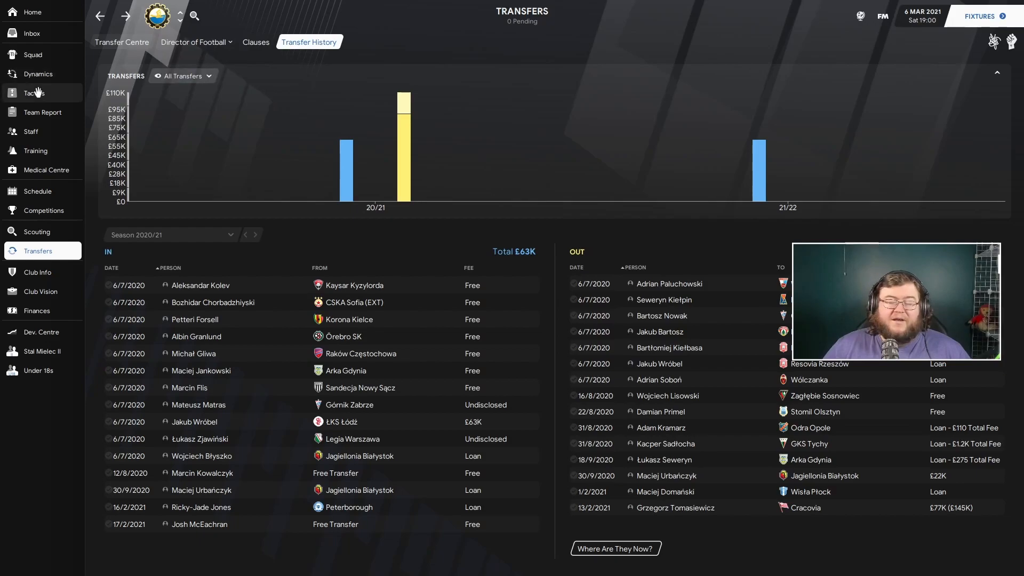
pyautogui.click(33, 92)
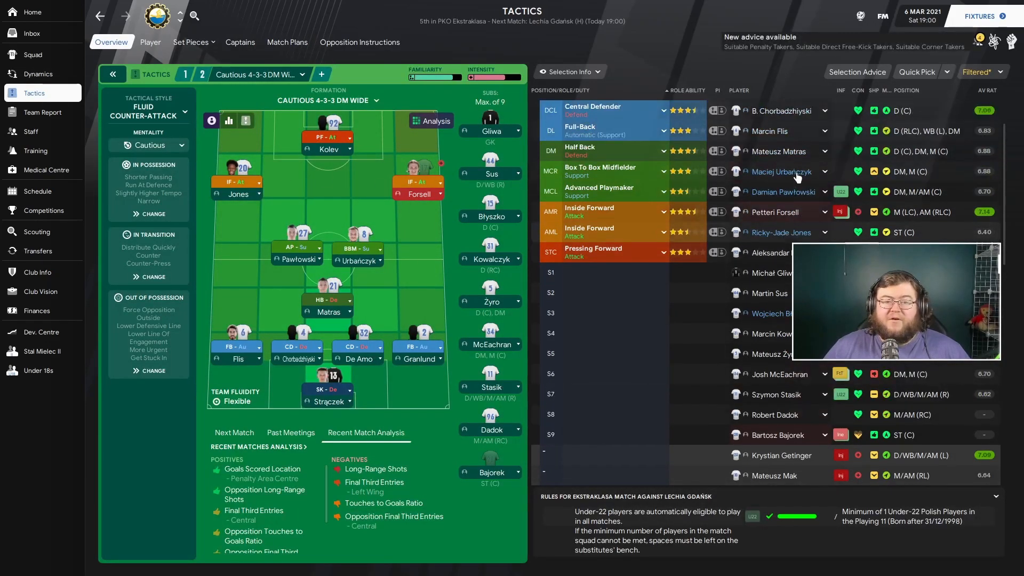
pyautogui.scroll(3)
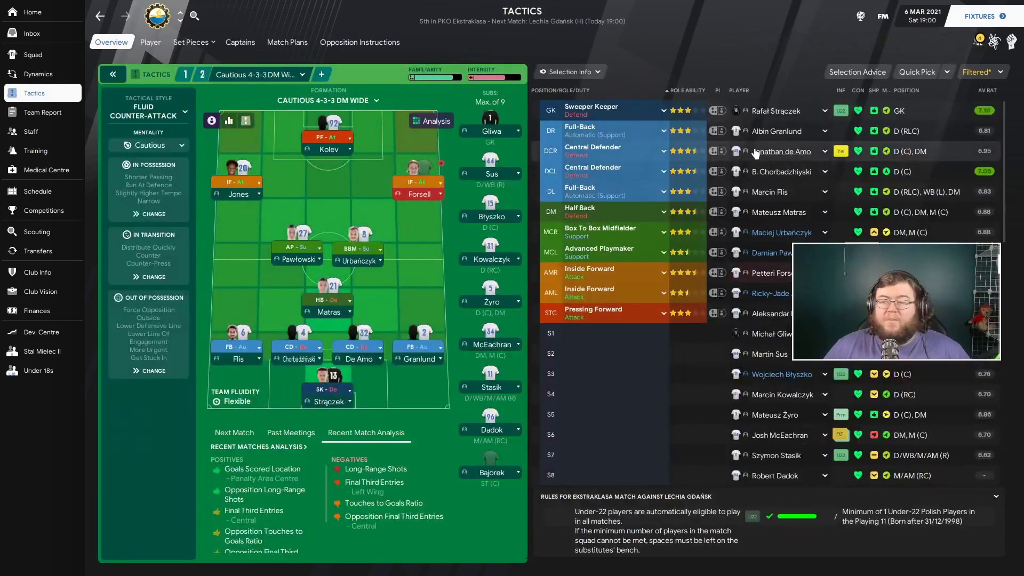
pyautogui.moveTo(781, 151)
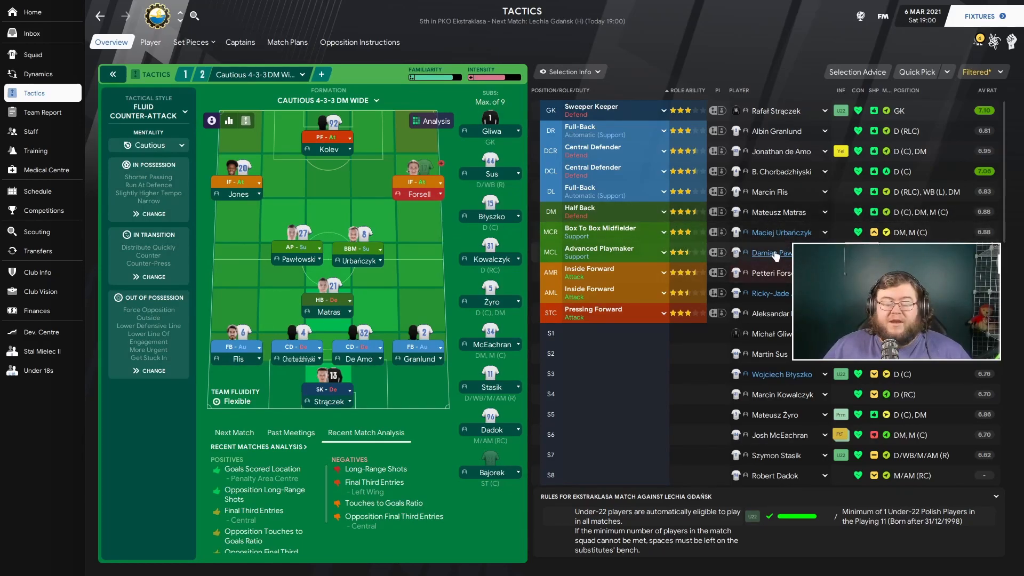
pyautogui.scroll(-3)
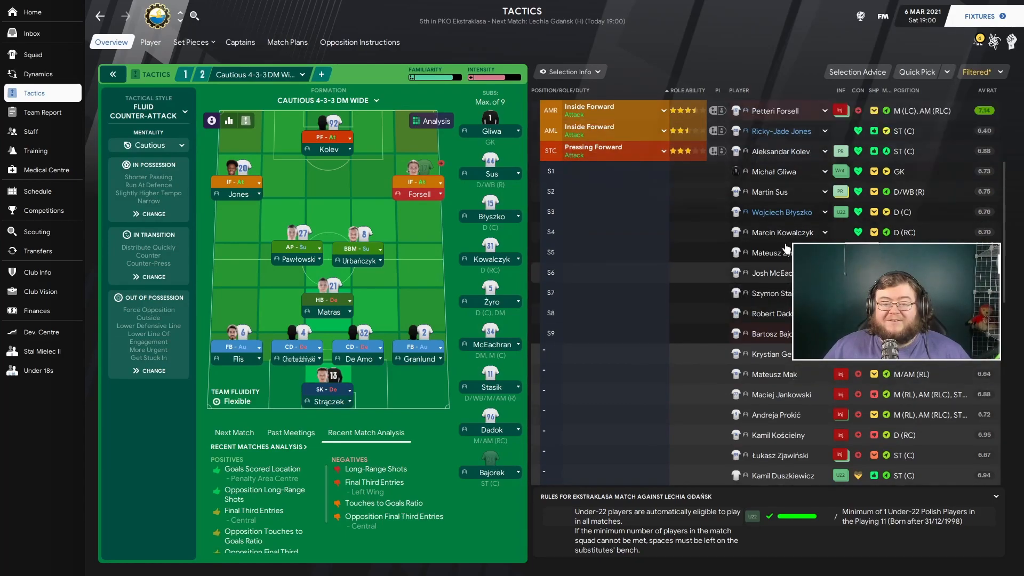
pyautogui.click(983, 72)
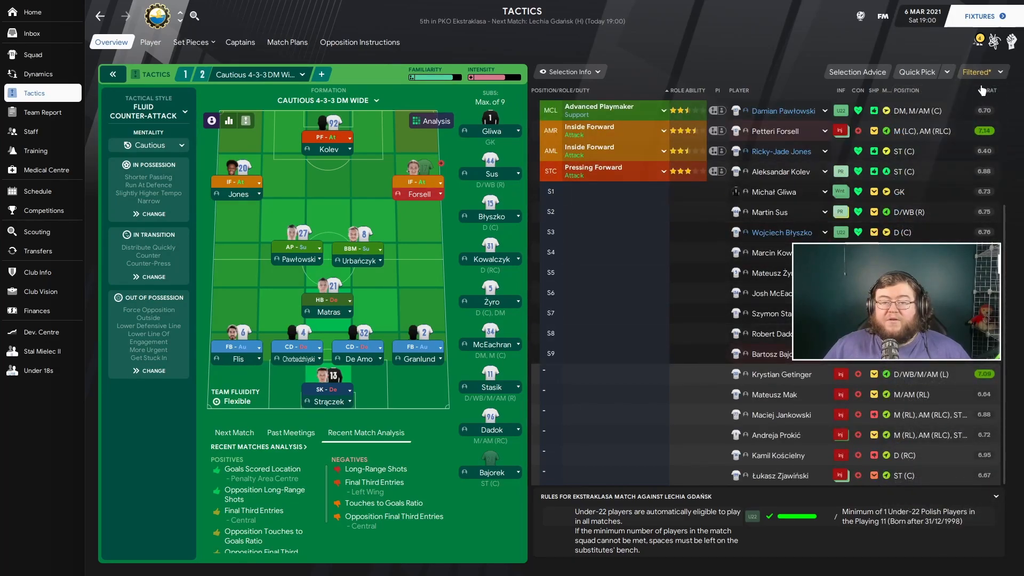
pyautogui.click(981, 72)
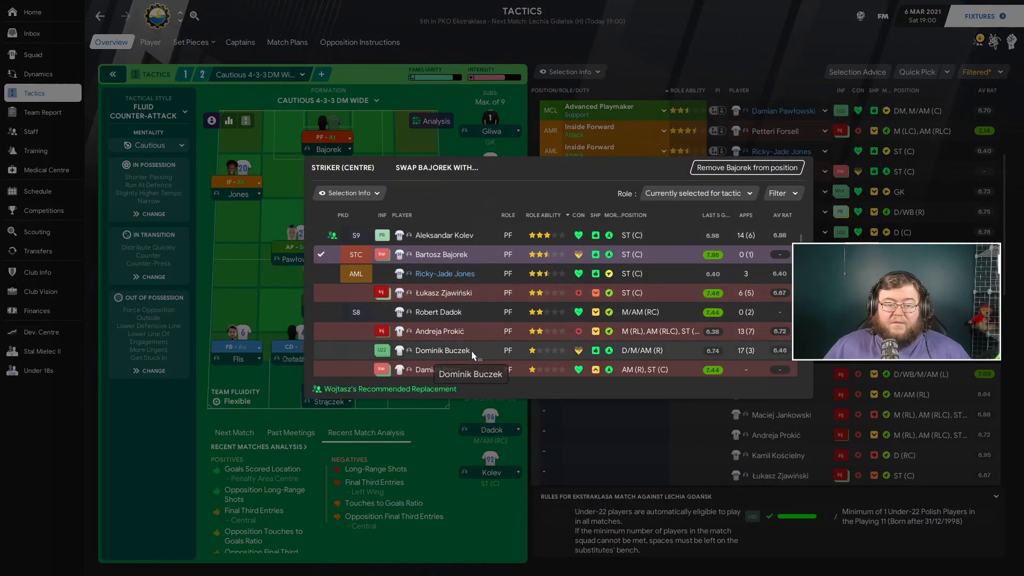
pyautogui.click(442, 350)
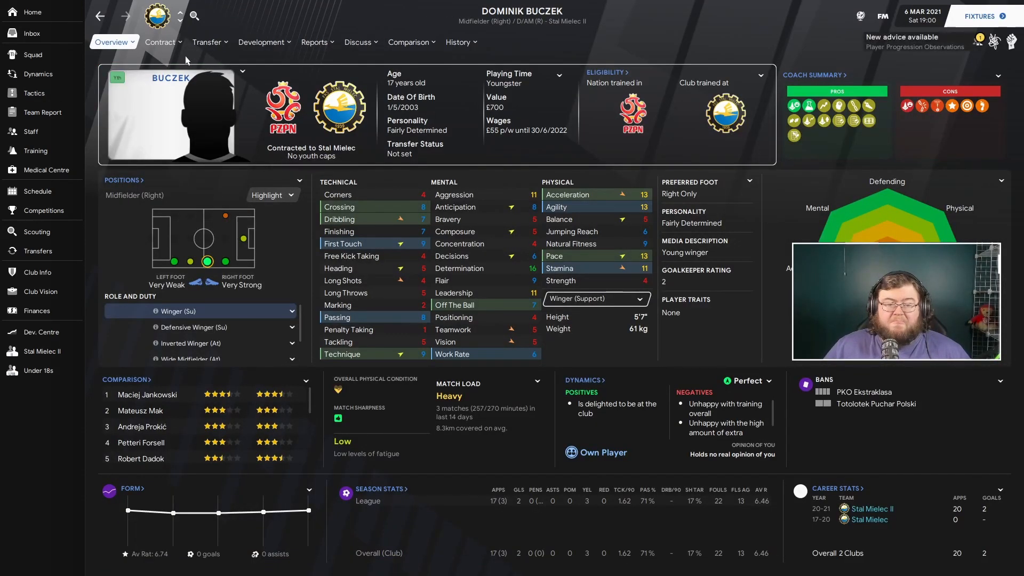
pyautogui.click(33, 93)
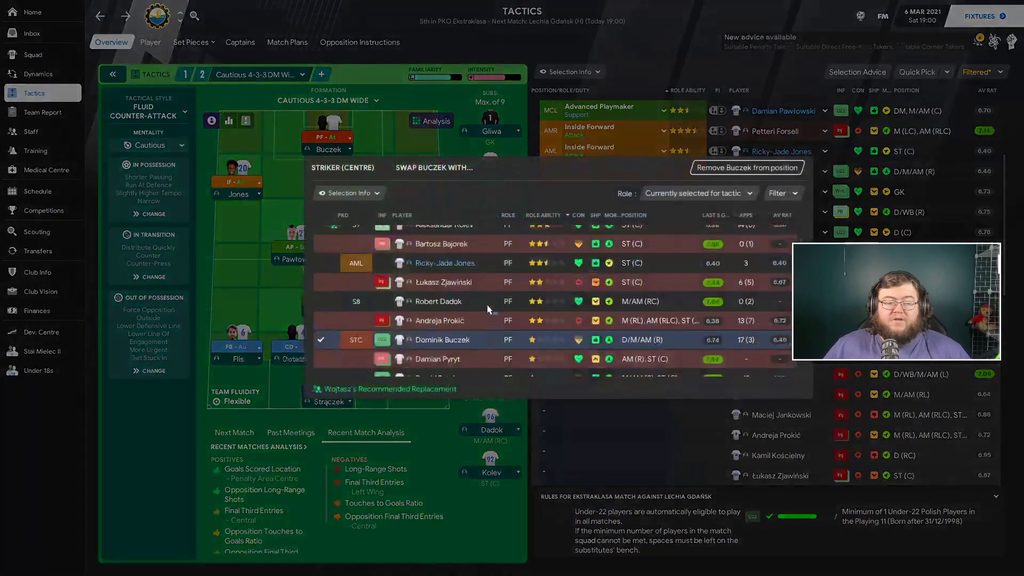
pyautogui.click(438, 224)
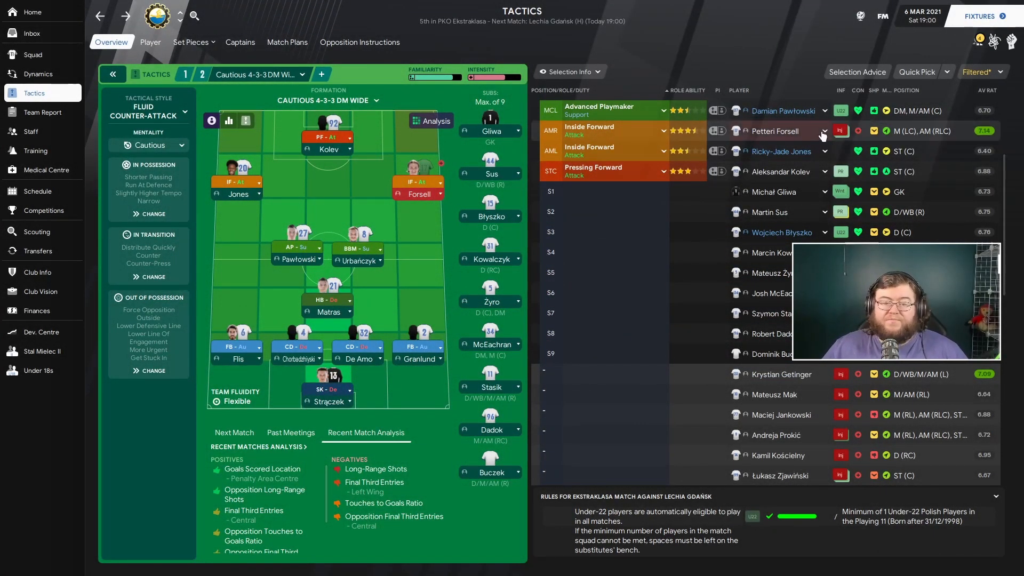
# Start Dadok over Forsell at right inside forward and reshuffle the bench to include Czop
pyautogui.click(824, 131)
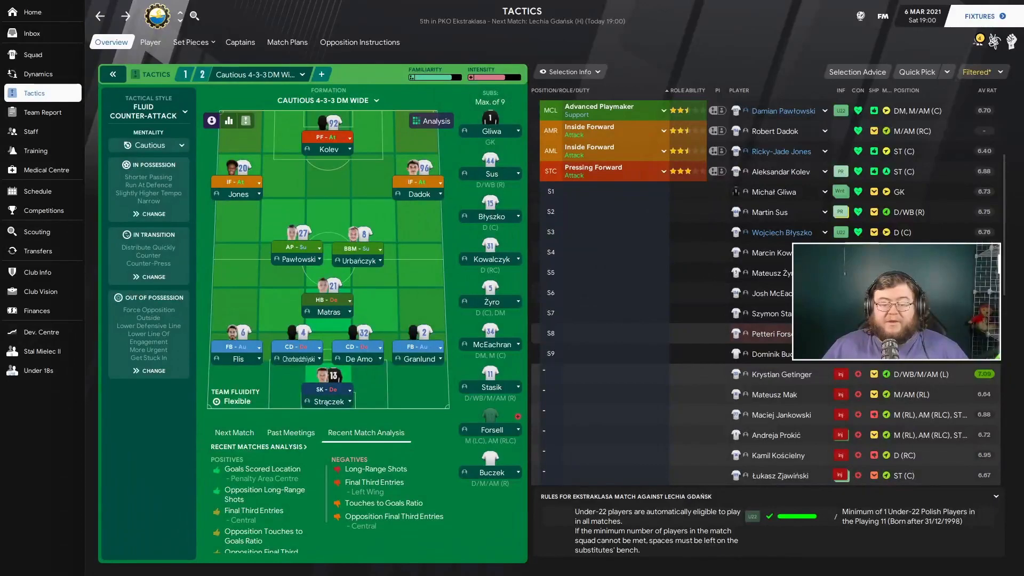
pyautogui.scroll(-3)
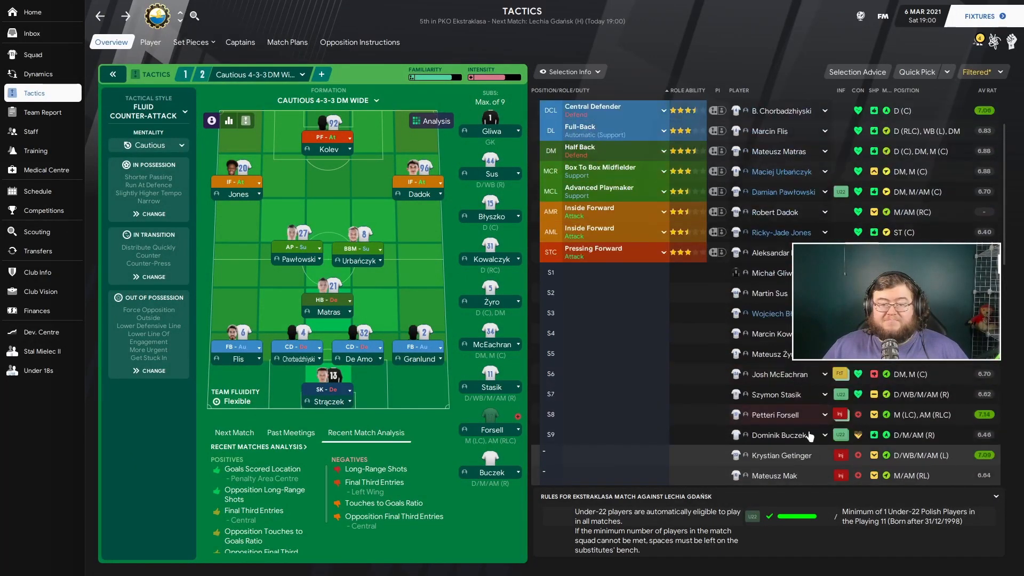
pyautogui.click(983, 72)
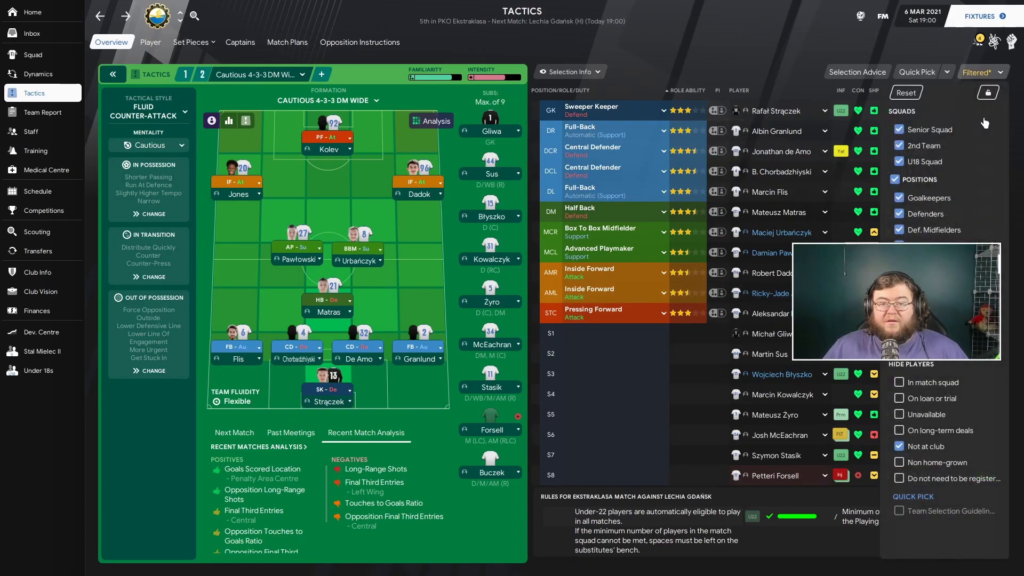
pyautogui.scroll(-3)
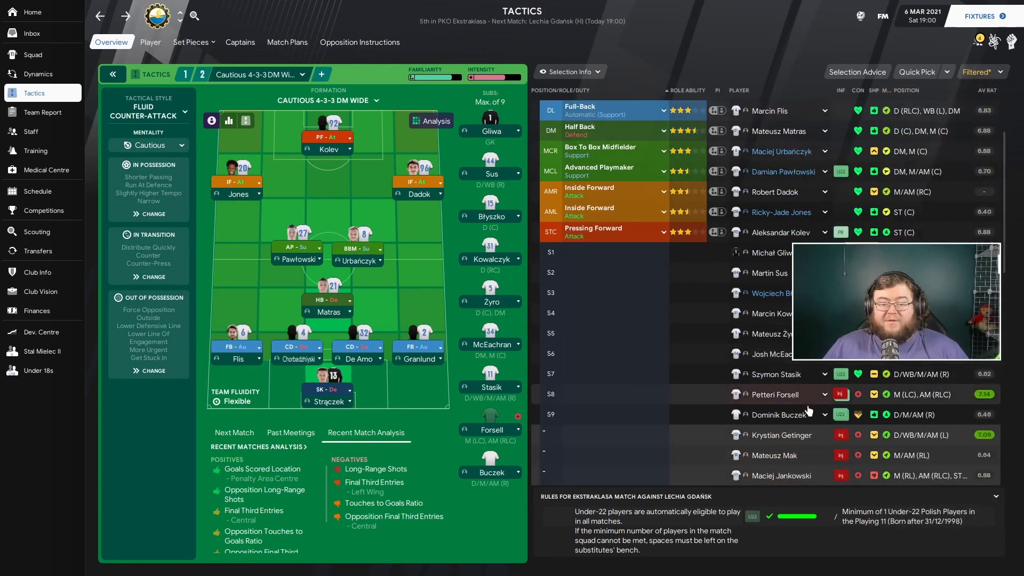
pyautogui.scroll(-3)
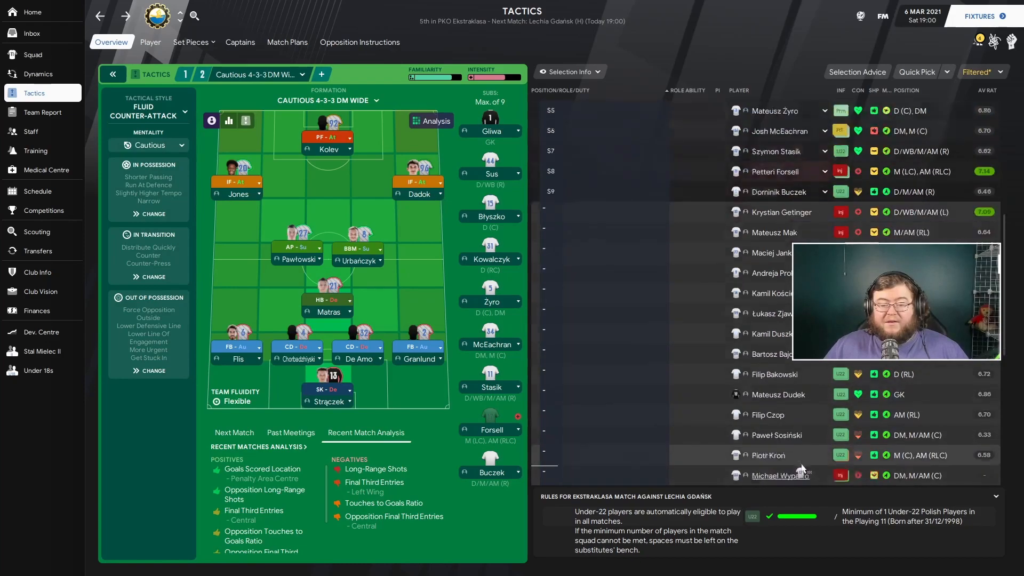
pyautogui.scroll(-3)
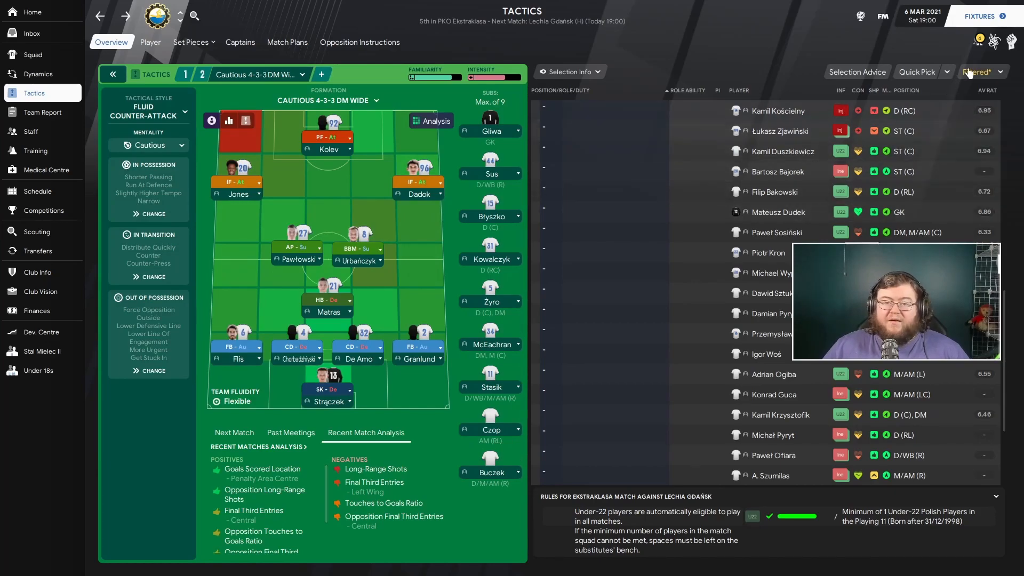
pyautogui.click(982, 72)
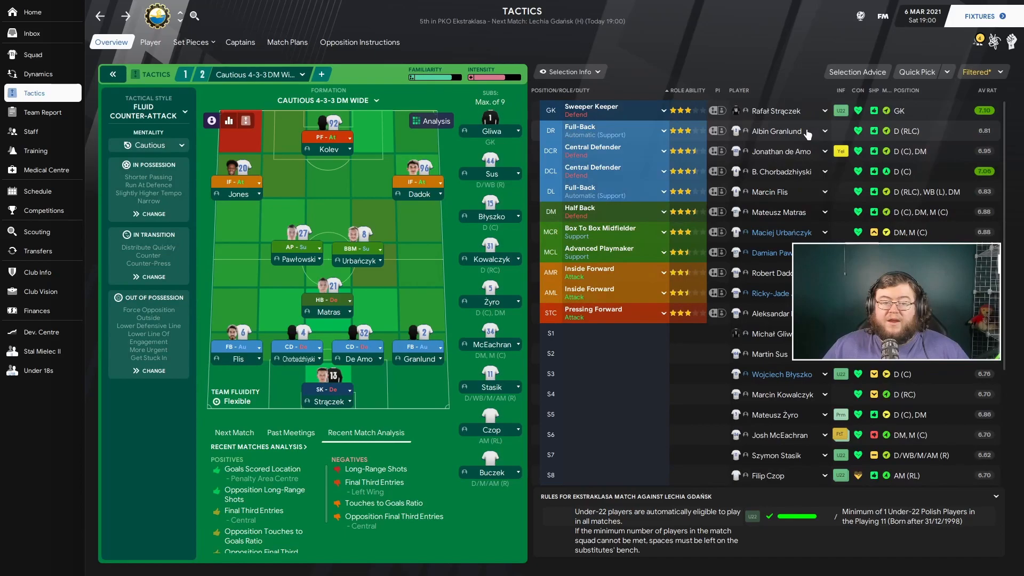
pyautogui.scroll(-3)
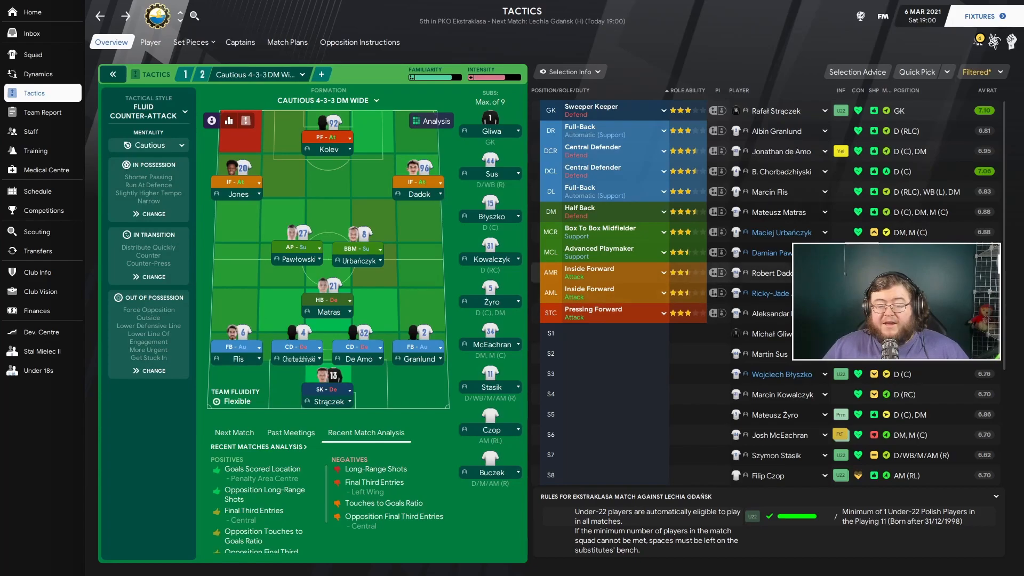
pyautogui.scroll(-3)
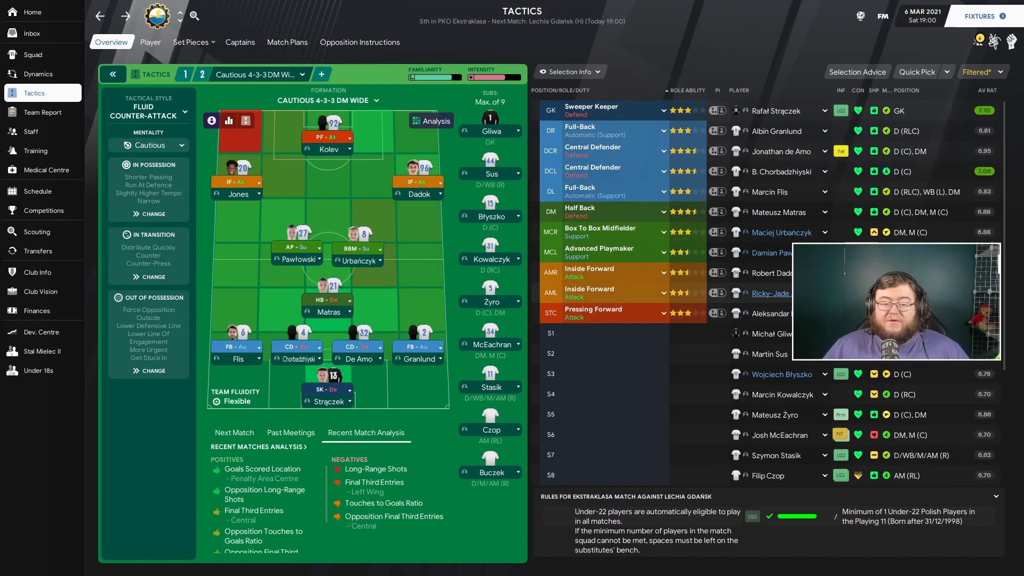
# Continue toward the Lechia Gdańsk match through the tactical meeting and league overview
pyautogui.click(43, 210)
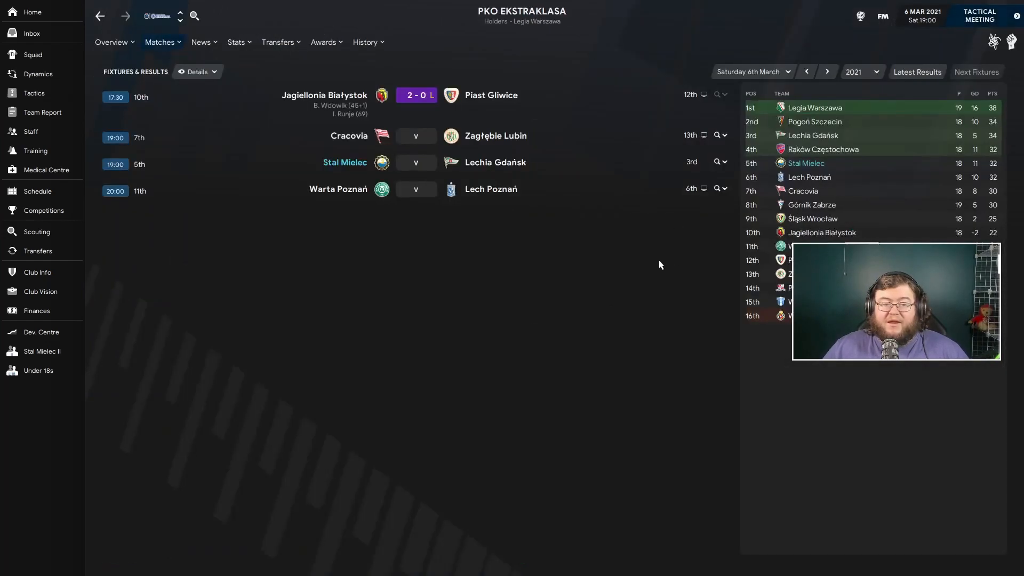
pyautogui.click(978, 15)
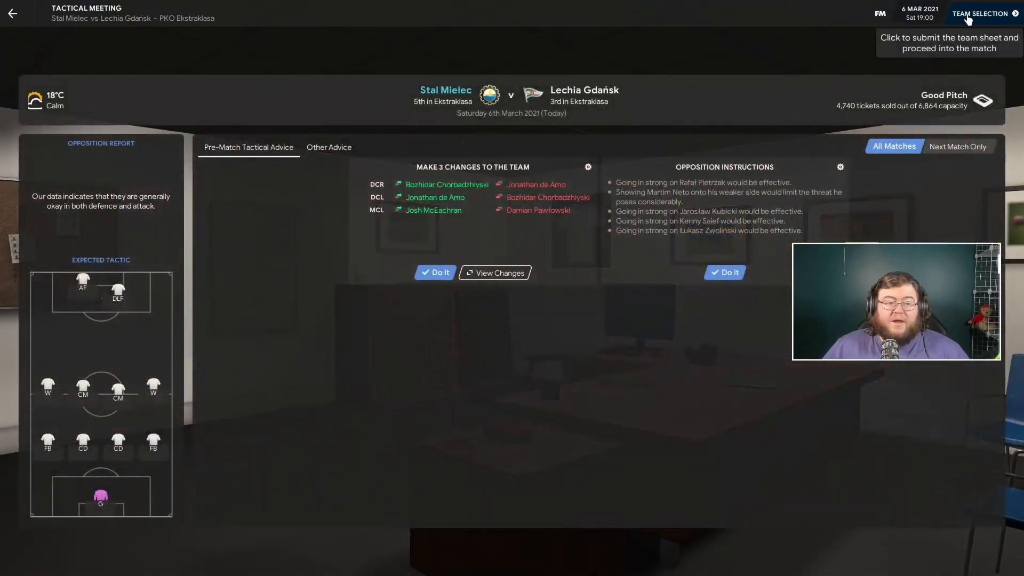
pyautogui.click(980, 13)
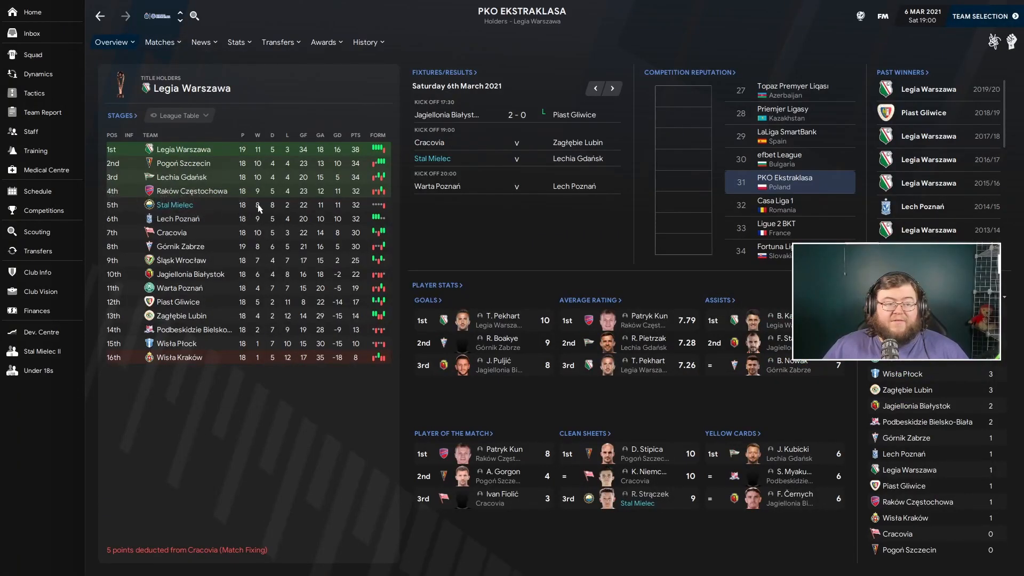
pyautogui.moveTo(579, 172)
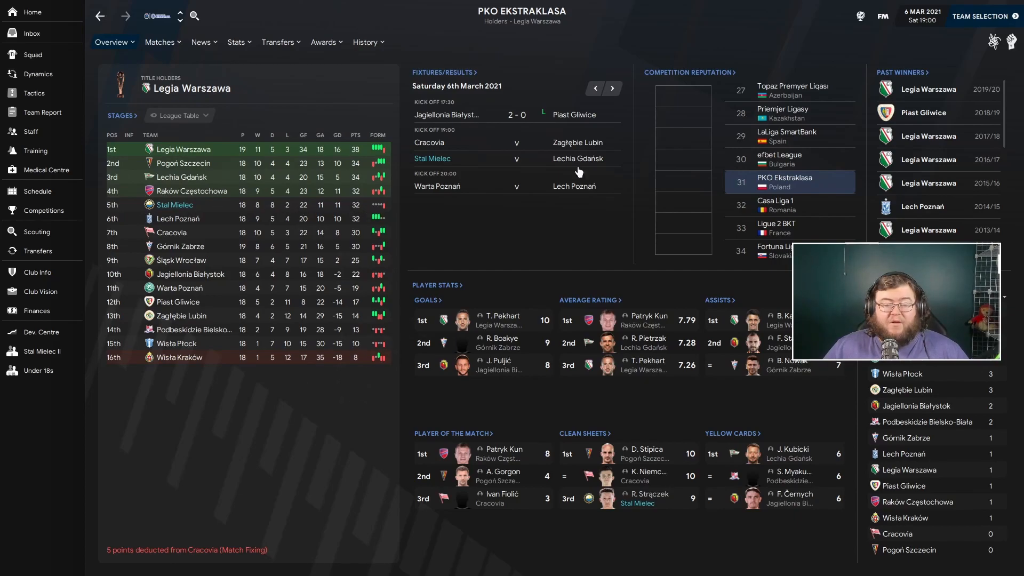
pyautogui.click(981, 15)
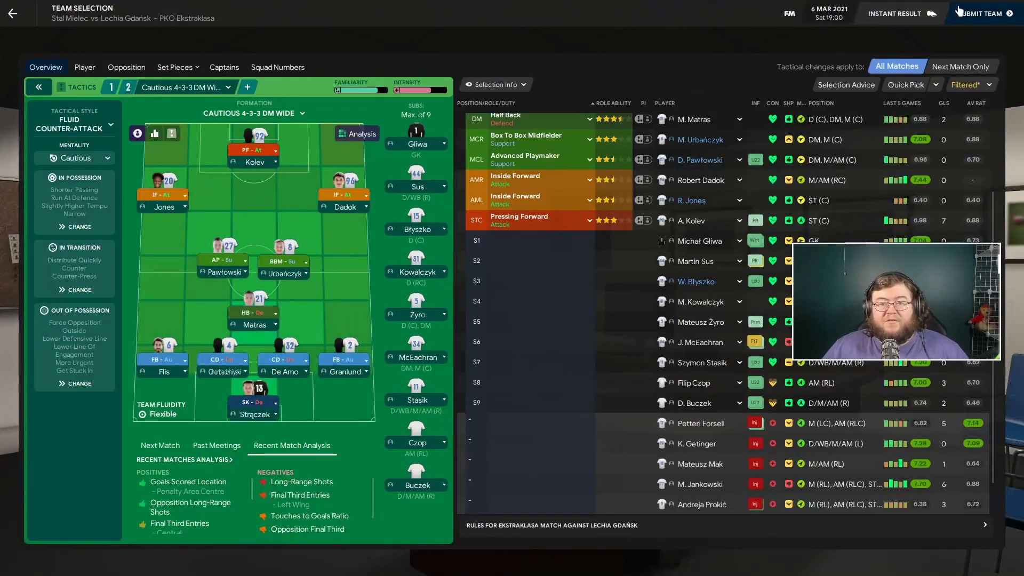
# Submit the lineup, pass the briefing and head to the pre-match team talk
pyautogui.click(278, 67)
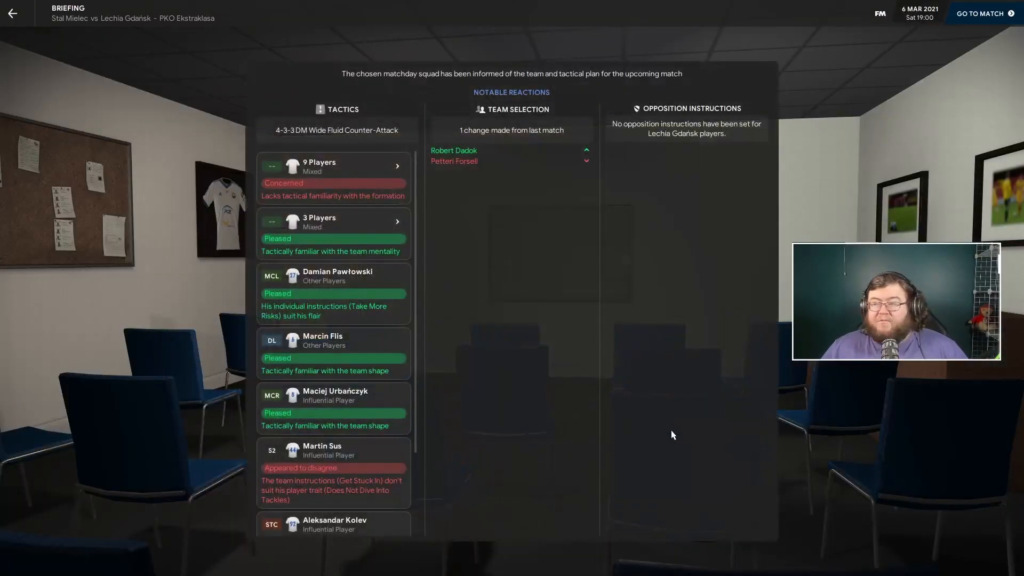
pyautogui.click(980, 13)
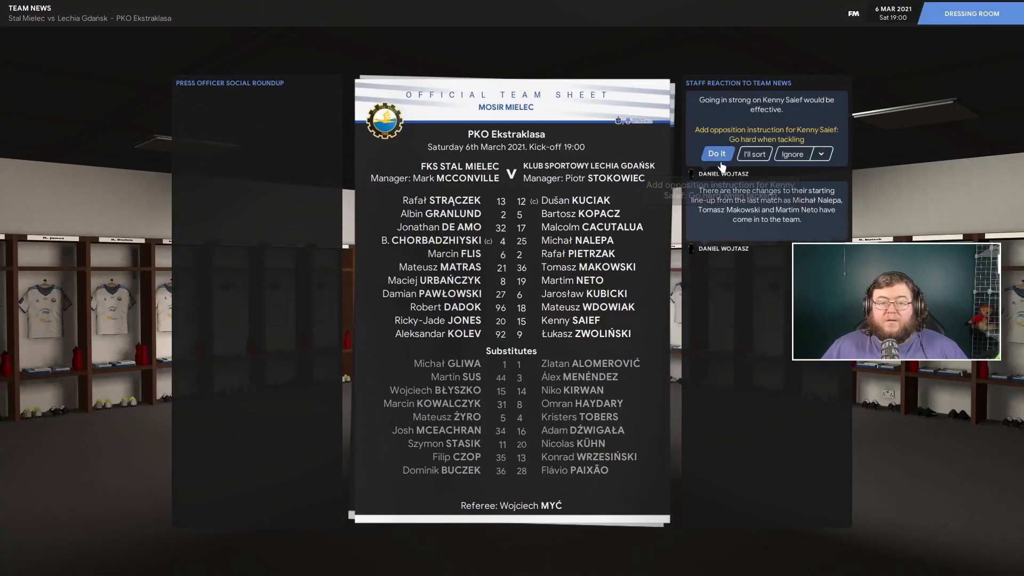
pyautogui.click(716, 154)
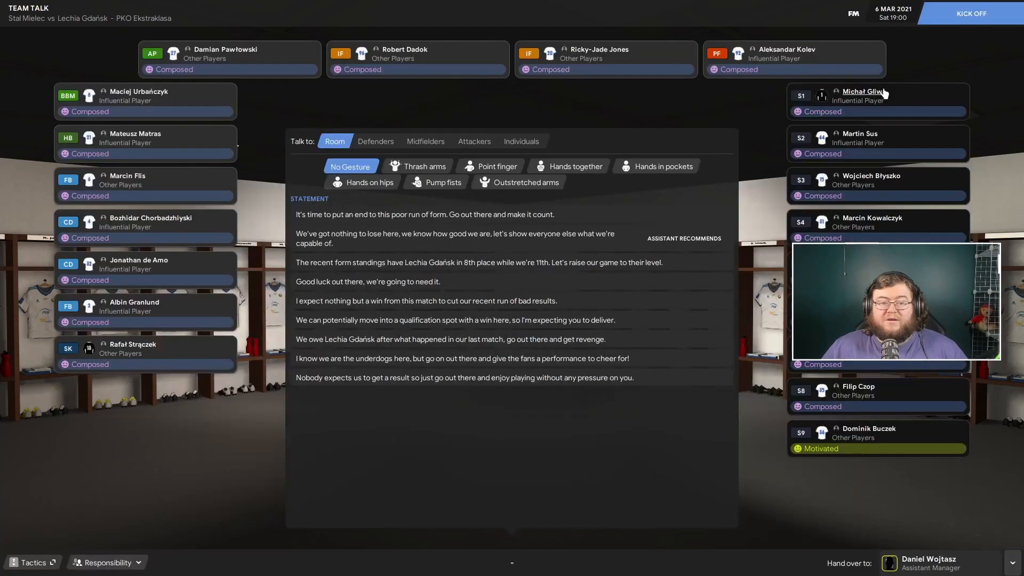
# Kick off against Lechia Gdańsk, skip the intro and play the first half to 0-0
pyautogui.click(972, 12)
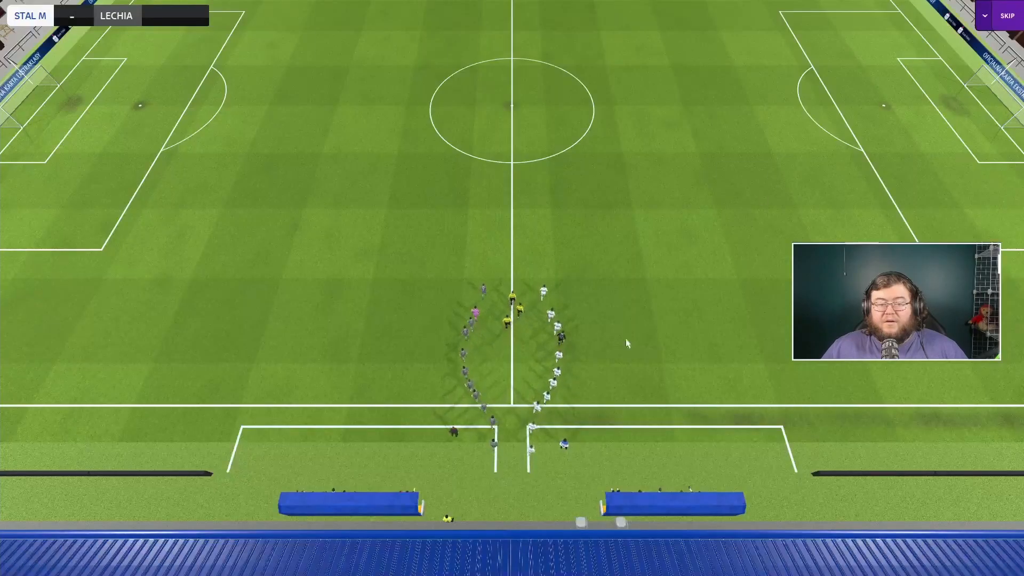
pyautogui.click(1006, 16)
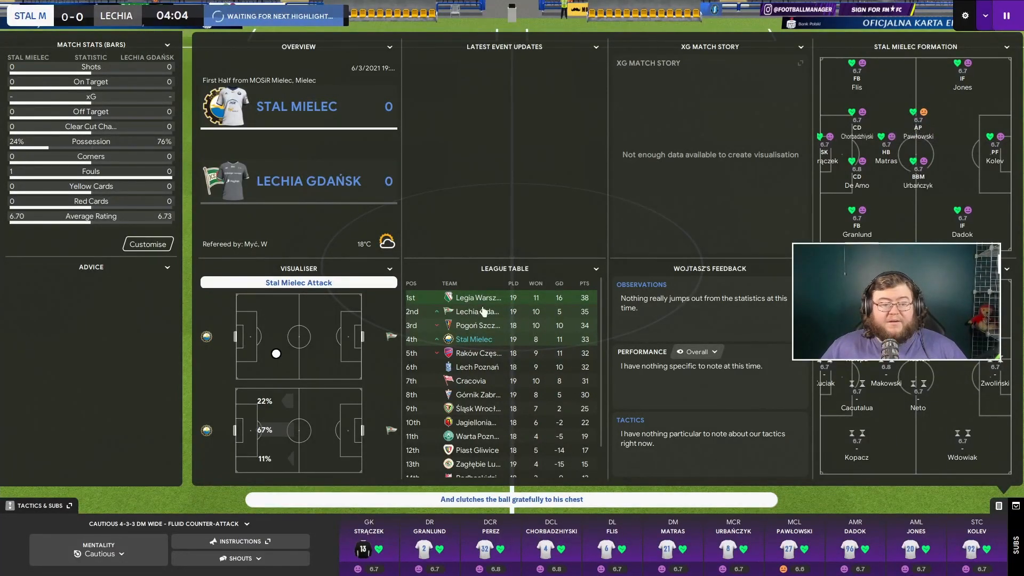
pyautogui.click(239, 559)
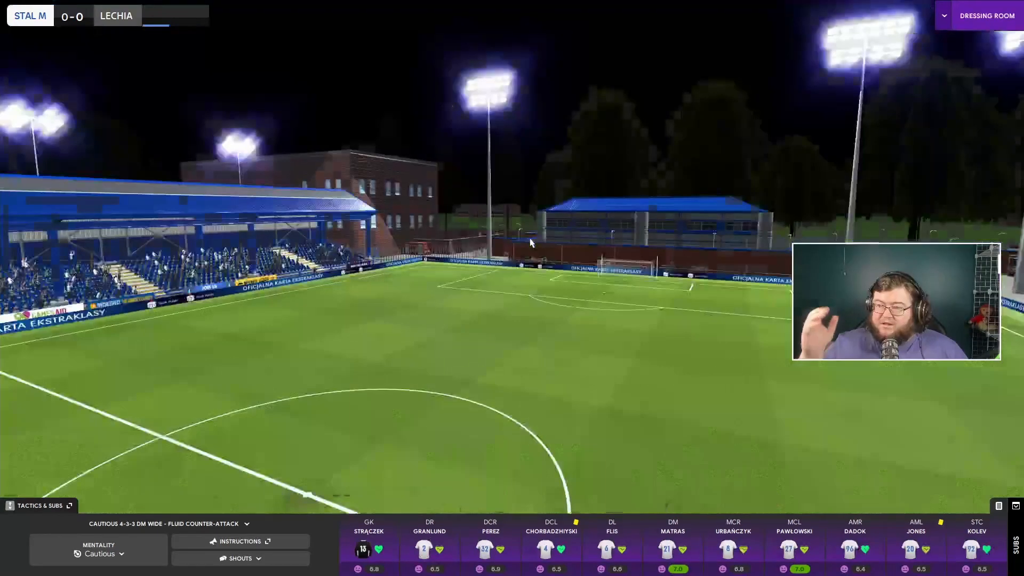
# Start the second half and accept the assistant's advice to bring on Żyro
pyautogui.click(986, 16)
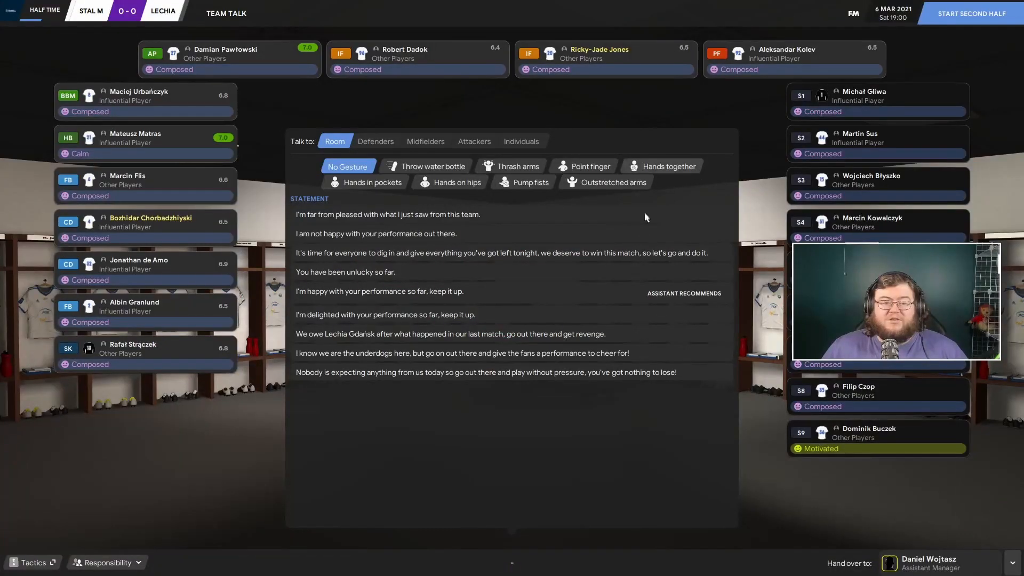
pyautogui.click(969, 12)
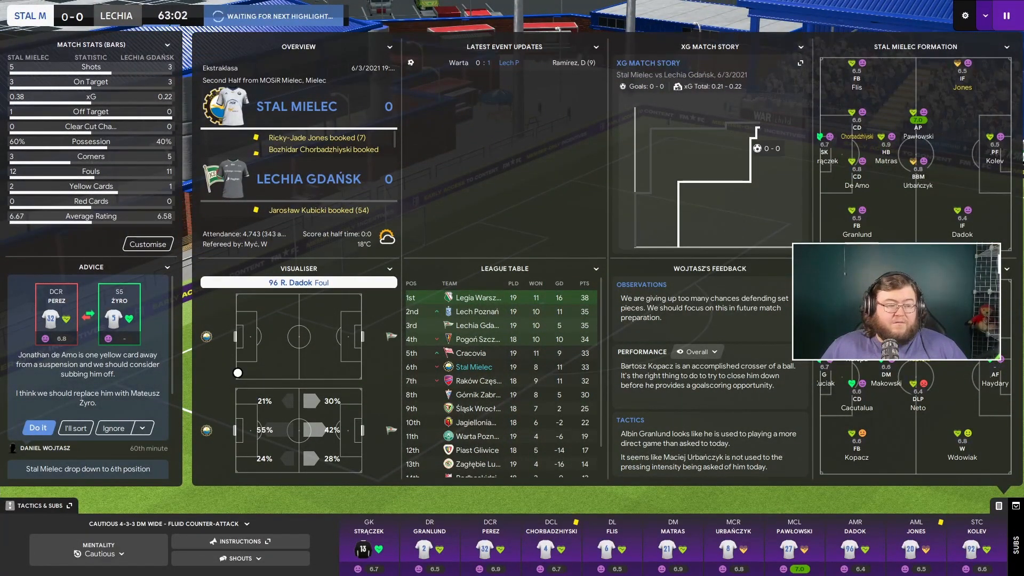
pyautogui.click(239, 558)
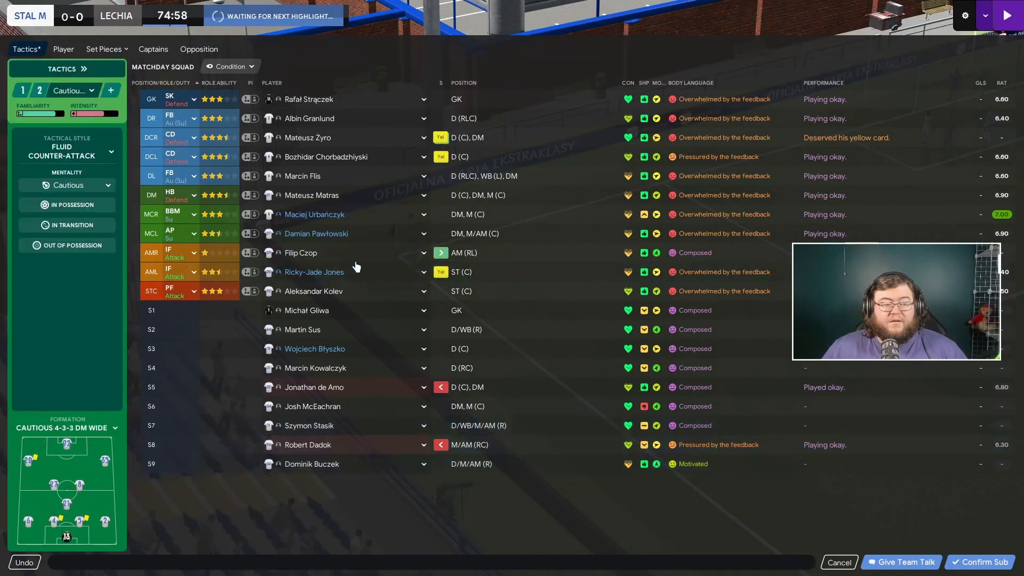
pyautogui.moveTo(301, 253)
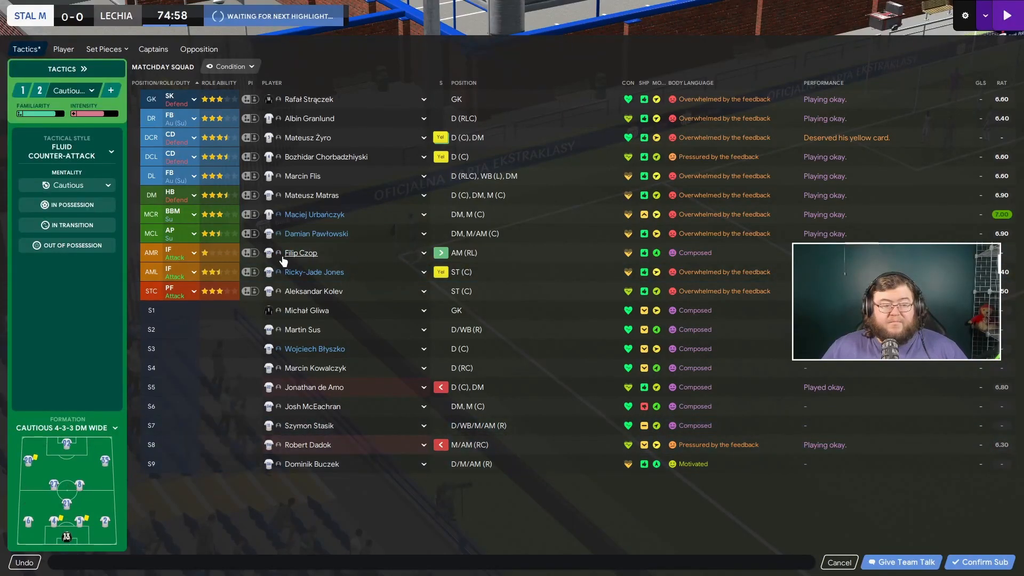
# Confirm the Sus, Stasik and Buczek substitutions and play out the 0-0 draw
pyautogui.click(177, 253)
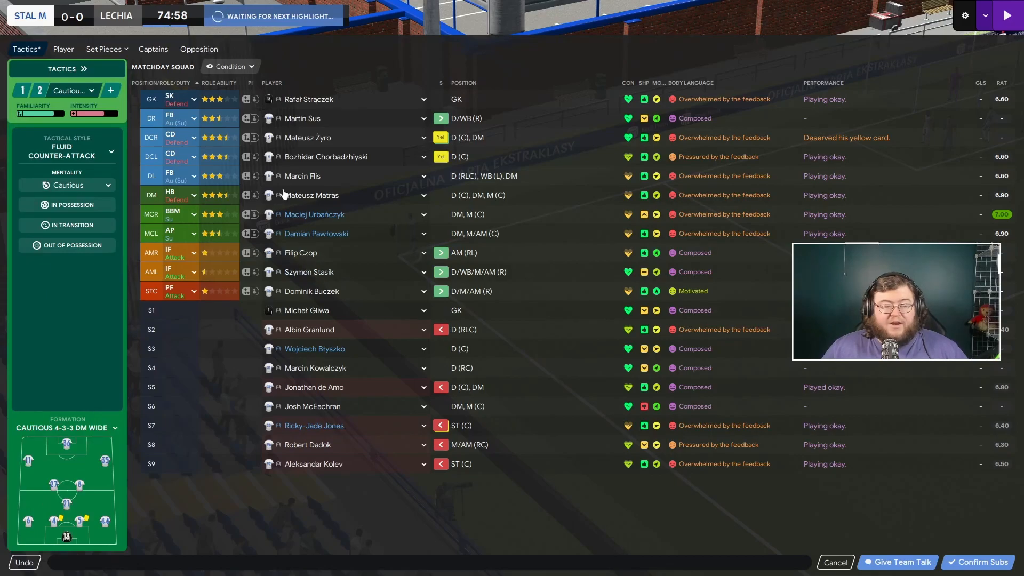
pyautogui.click(979, 561)
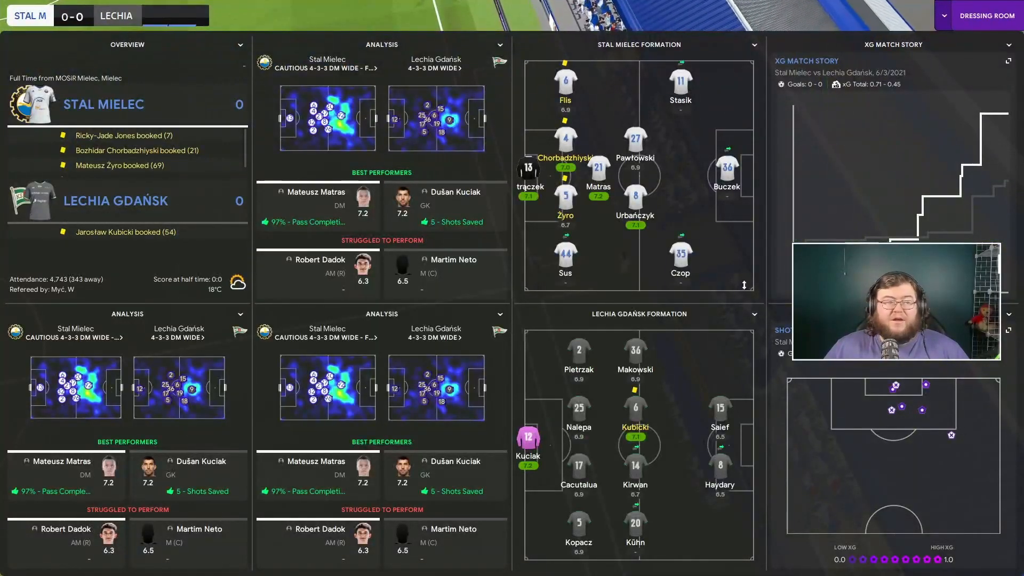
# Leave the full-time analysis and read the post-match press conference and draw news
pyautogui.click(986, 14)
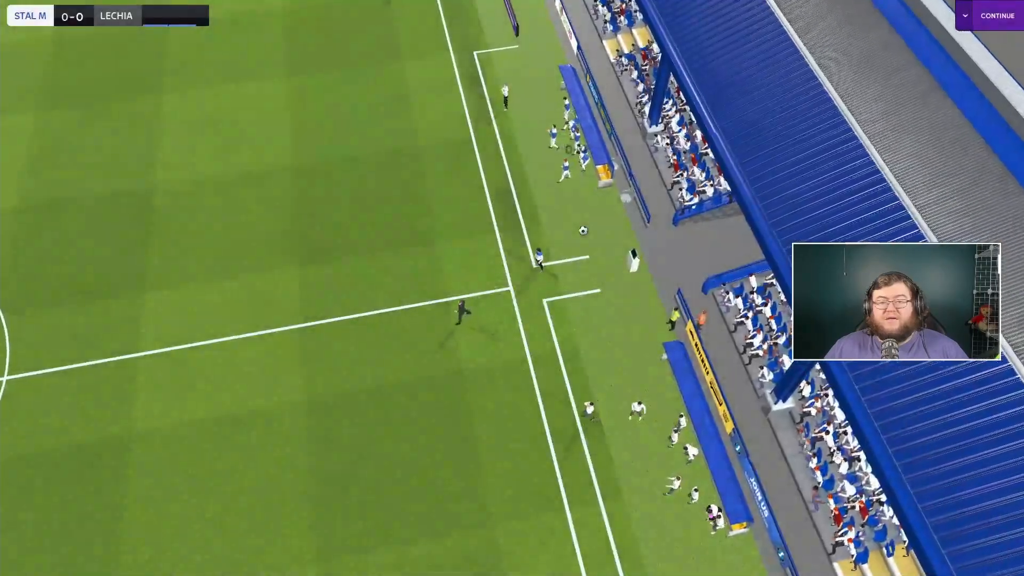
pyautogui.click(996, 15)
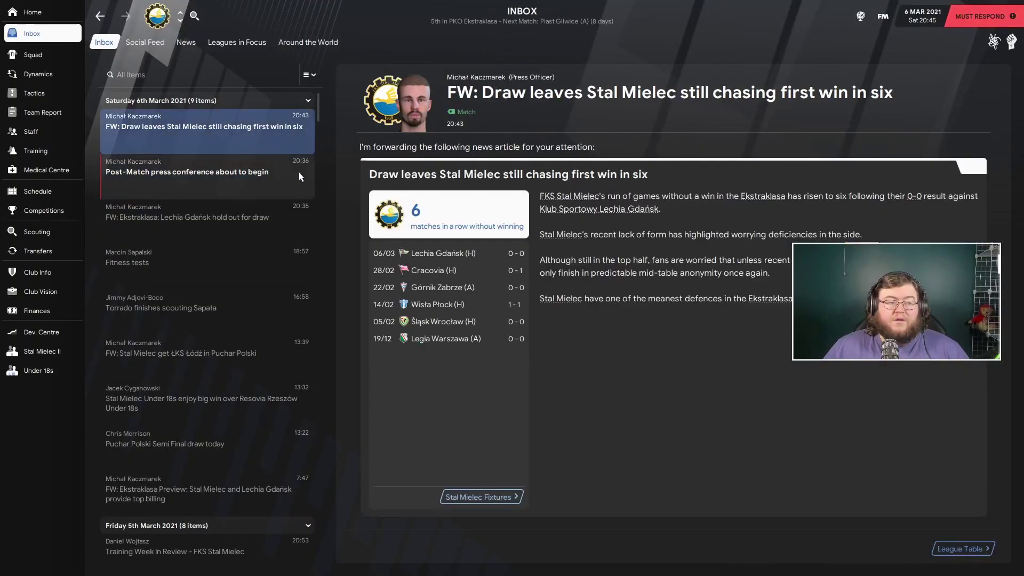
pyautogui.click(186, 172)
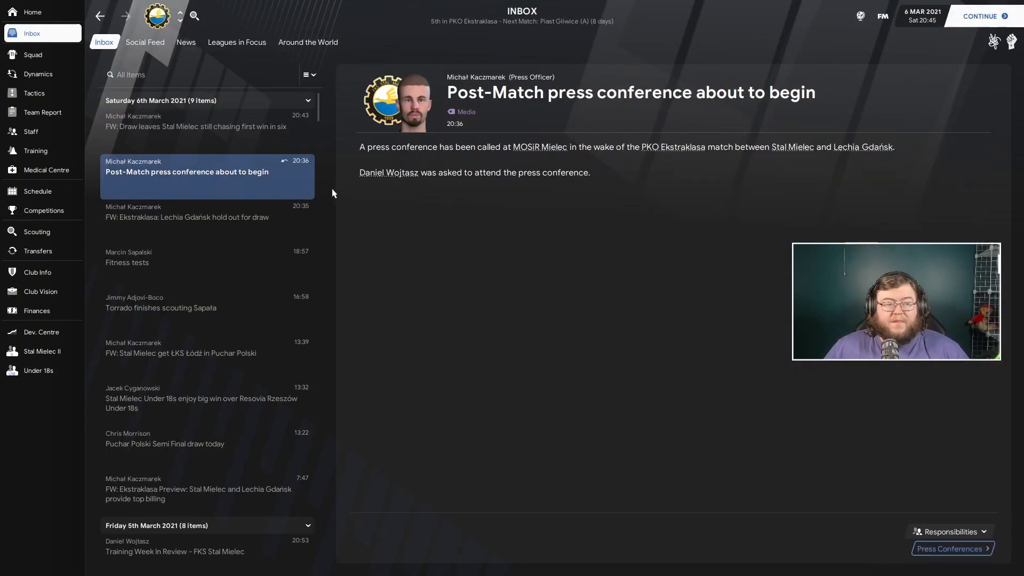
pyautogui.click(195, 126)
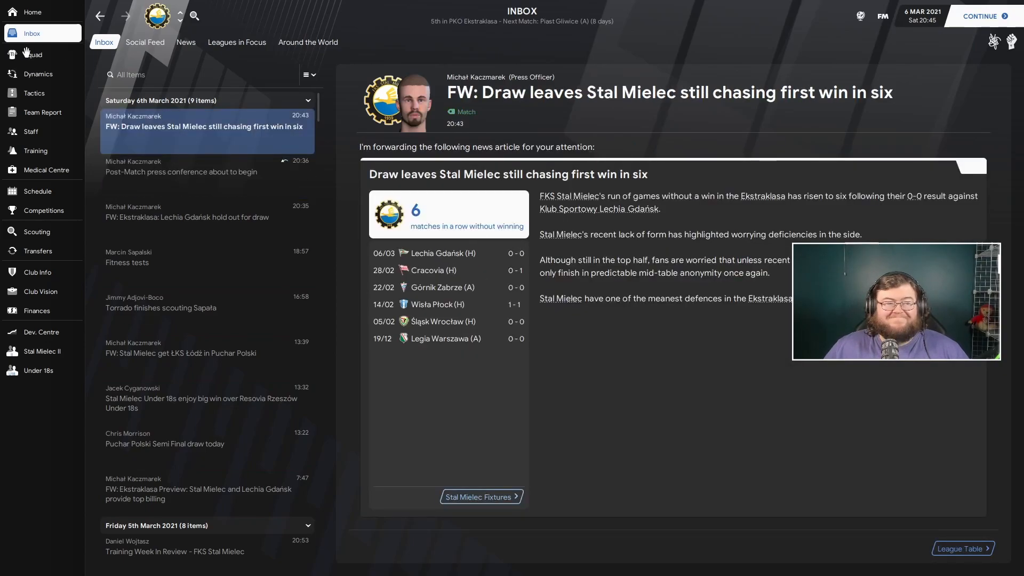
# Check squad Dynamics and finish on the squad list
pyautogui.click(38, 74)
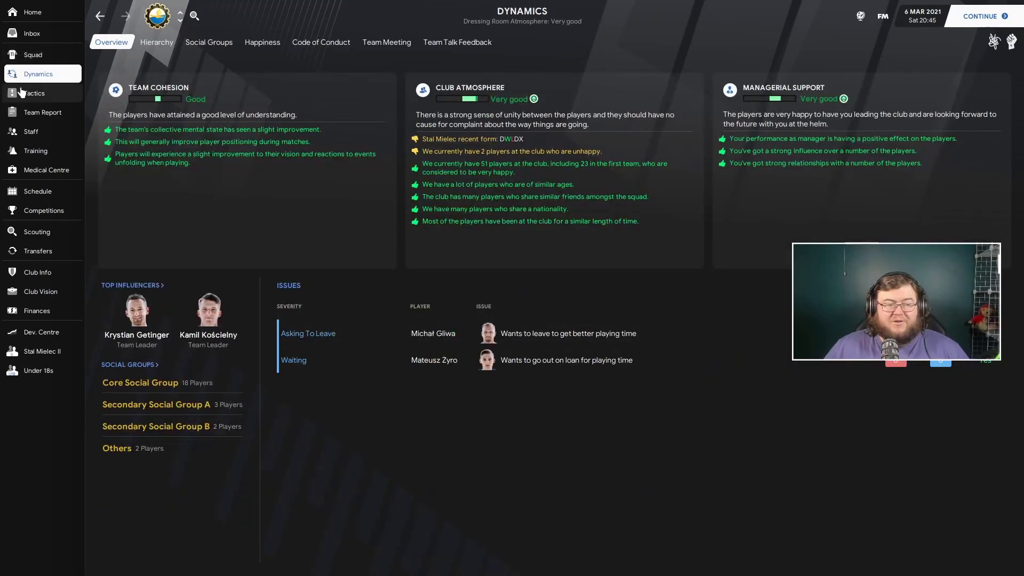
pyautogui.click(32, 55)
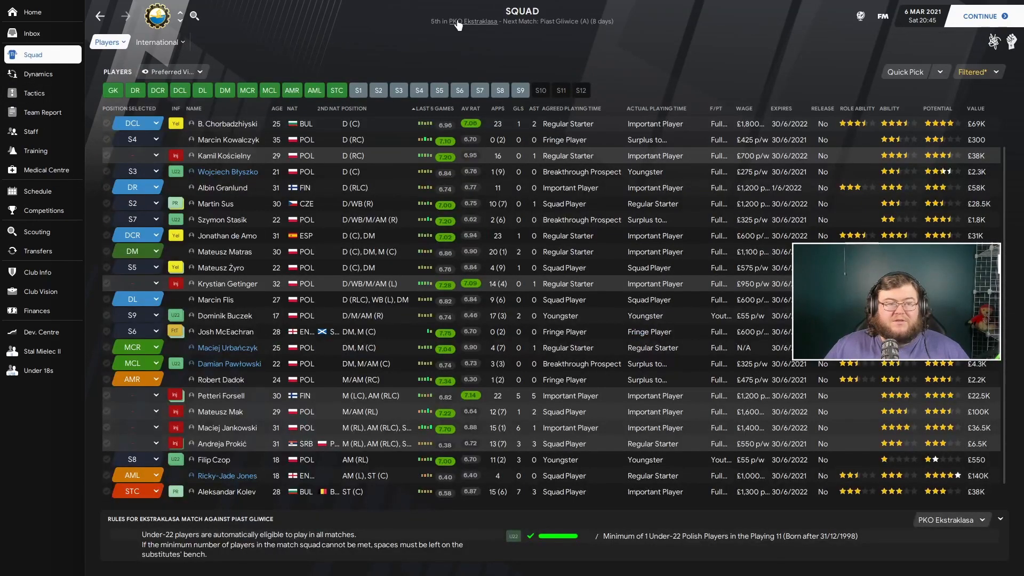
pyautogui.click(478, 21)
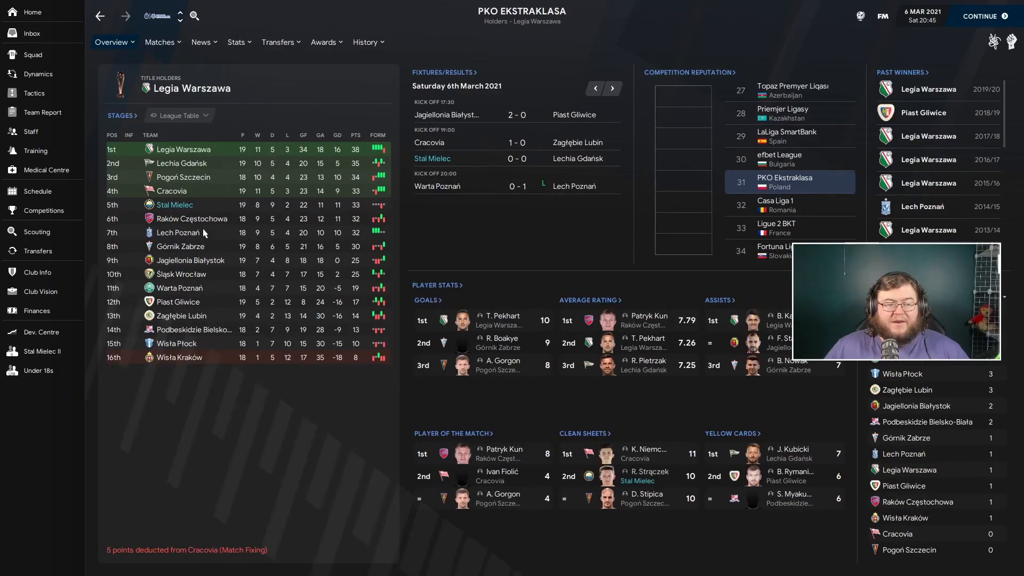
pyautogui.moveTo(230, 267)
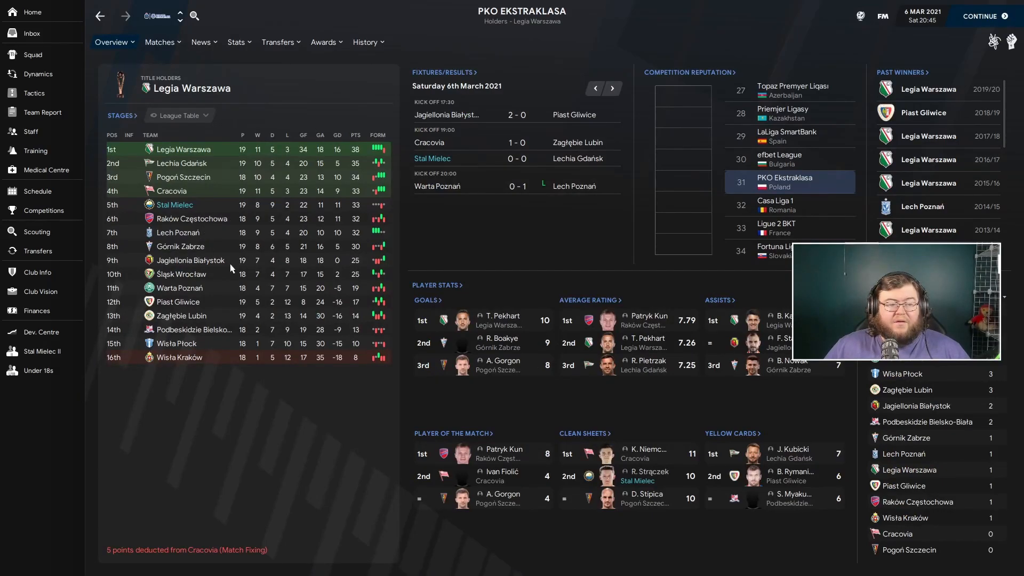
pyautogui.moveTo(189, 260)
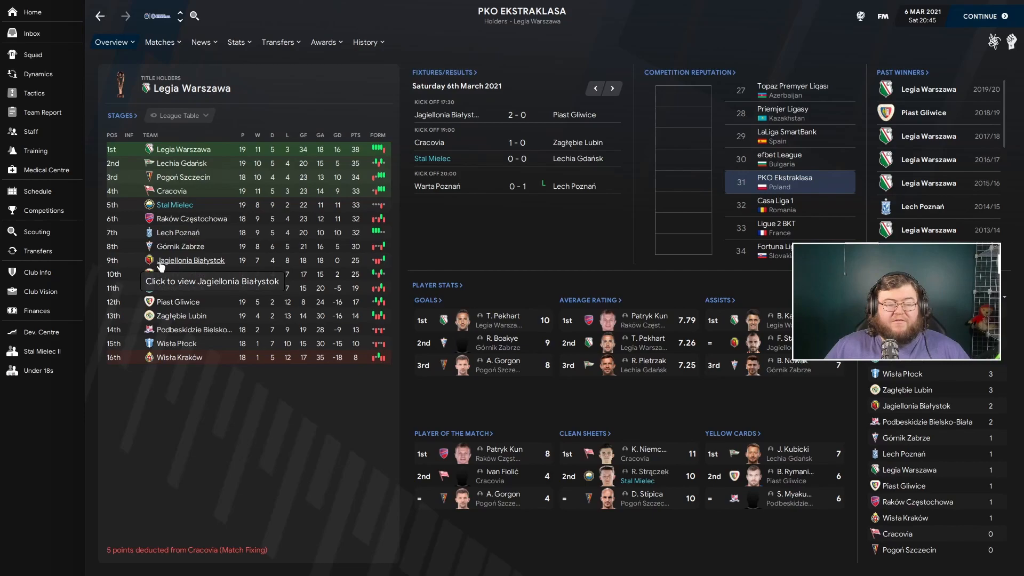
pyautogui.click(32, 54)
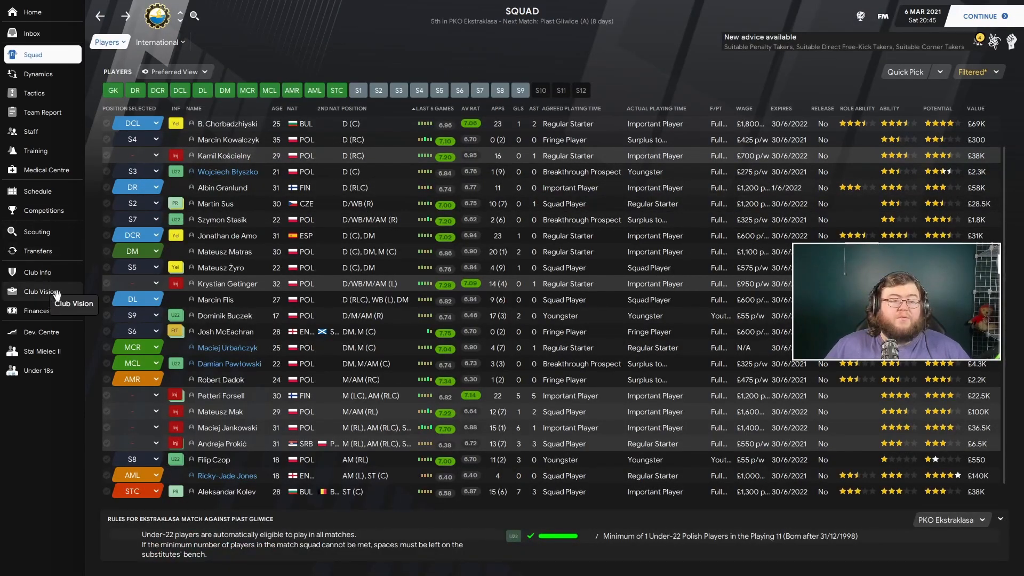
pyautogui.click(40, 291)
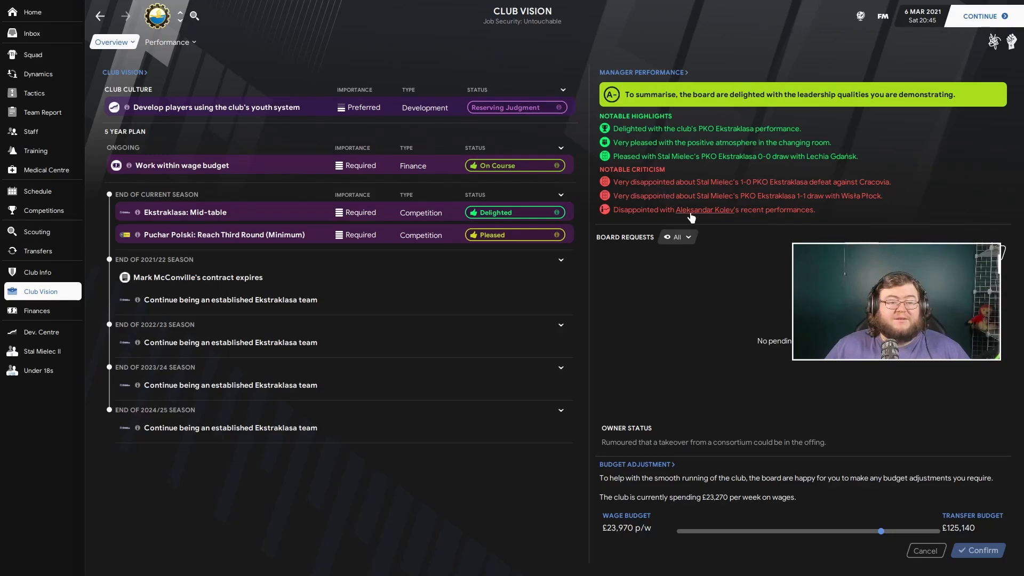
pyautogui.click(168, 41)
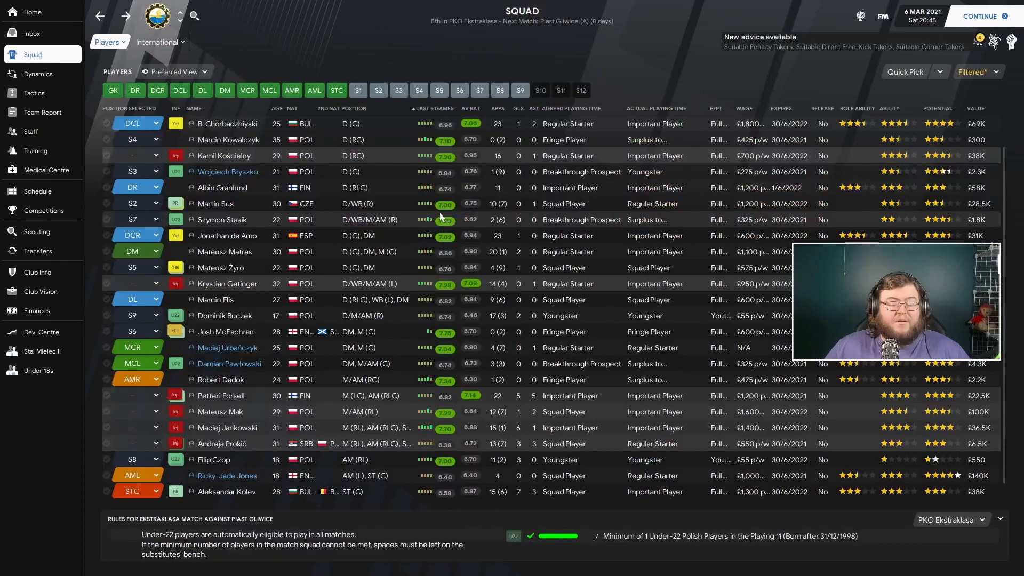
pyautogui.moveTo(483, 190)
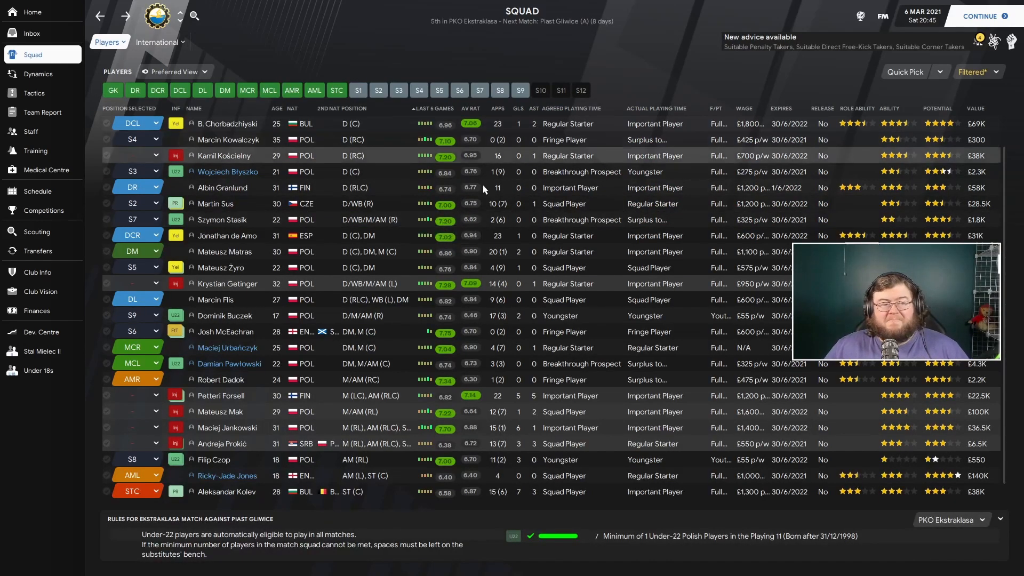
# Scroll the fixture list to spring 2021 and preview the Podbeskidzie and Piast Gliwice matches
pyautogui.click(38, 191)
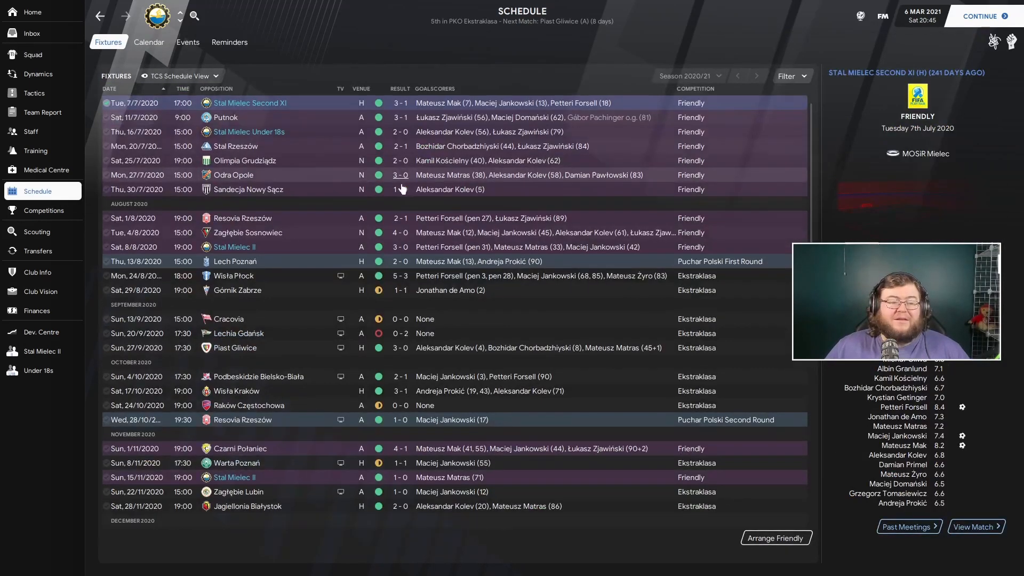
pyautogui.scroll(-3)
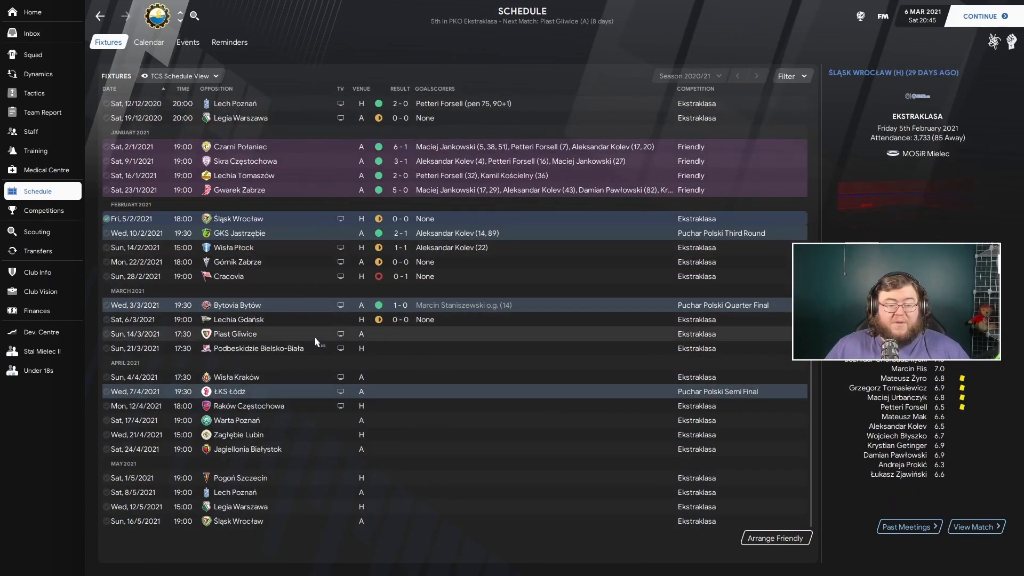
pyautogui.moveTo(307, 298)
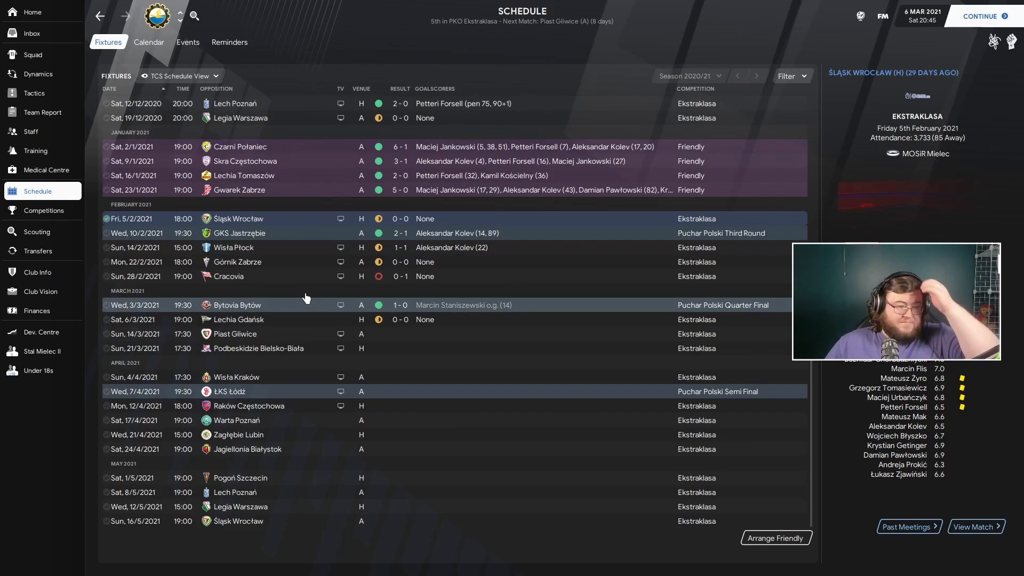
pyautogui.moveTo(295, 319)
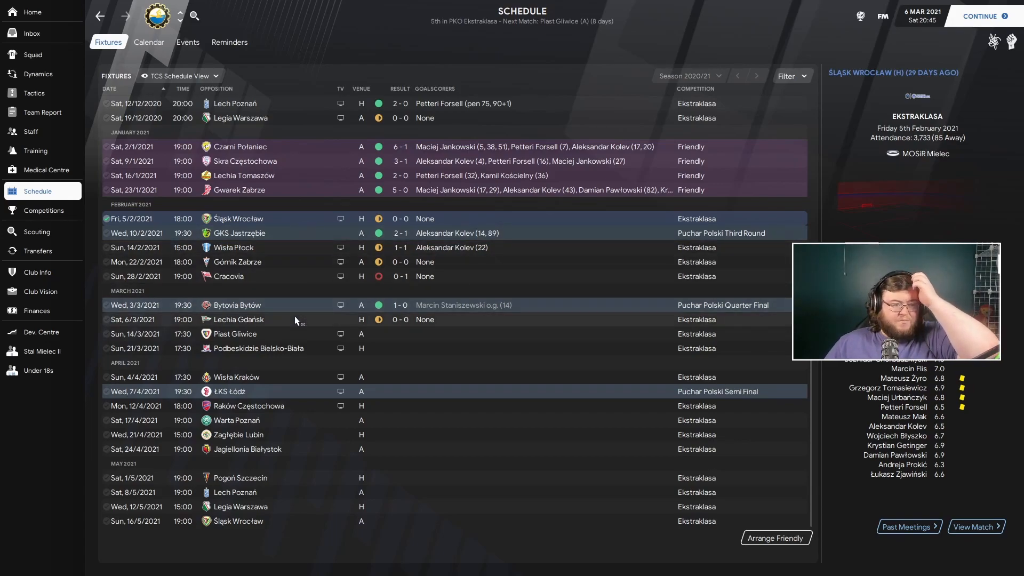
pyautogui.moveTo(302, 283)
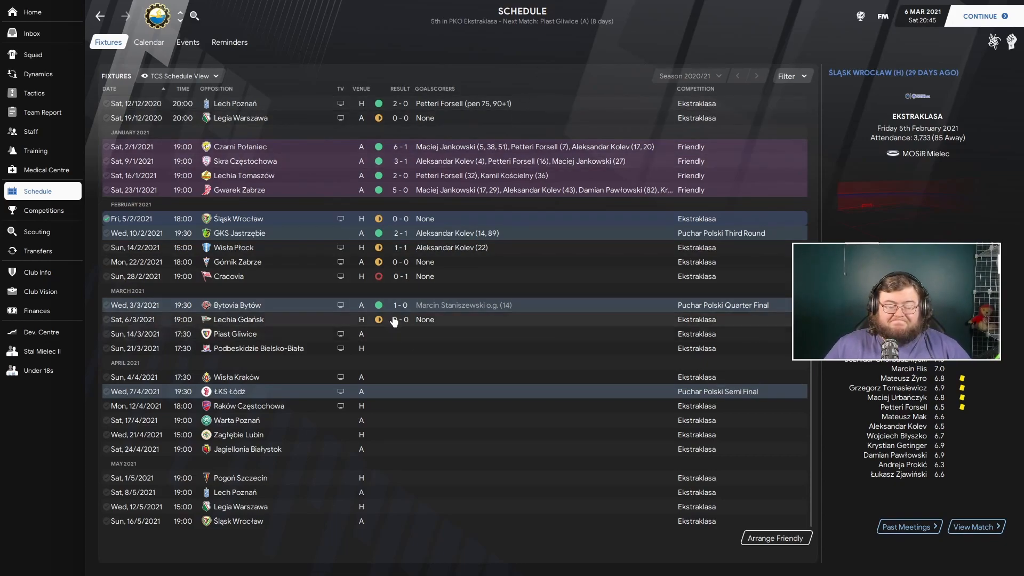
pyautogui.click(233, 334)
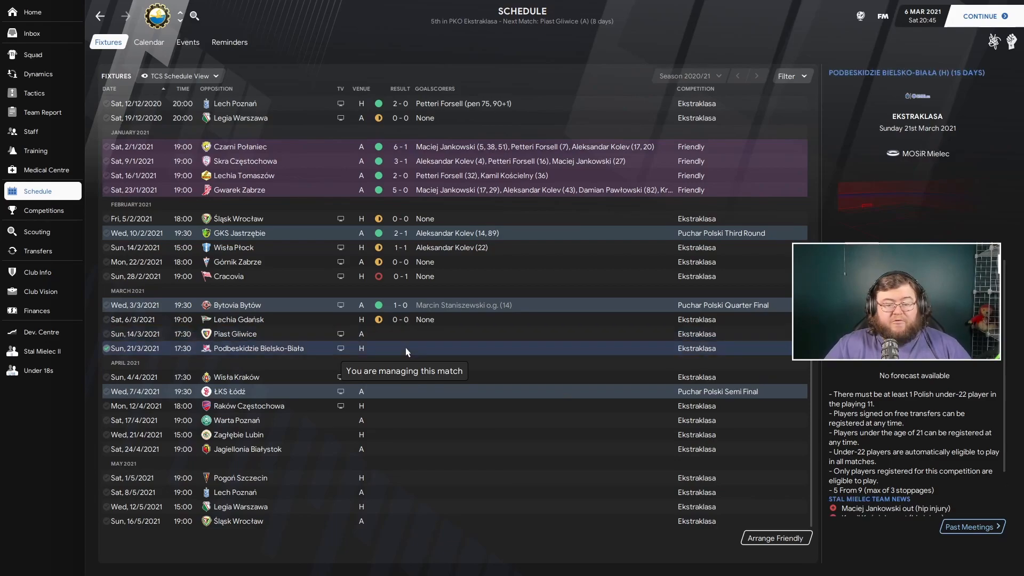
pyautogui.click(233, 334)
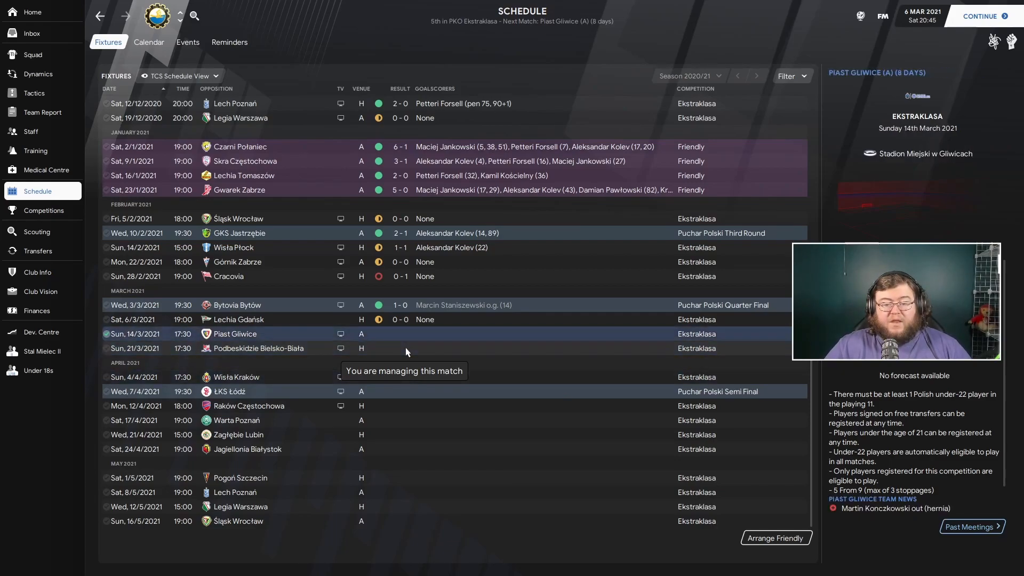
# Preview the ŁKS Łódź cup semi-final, Raków home match and Warta Poznań away fixture on 17/4/2021
pyautogui.click(225, 391)
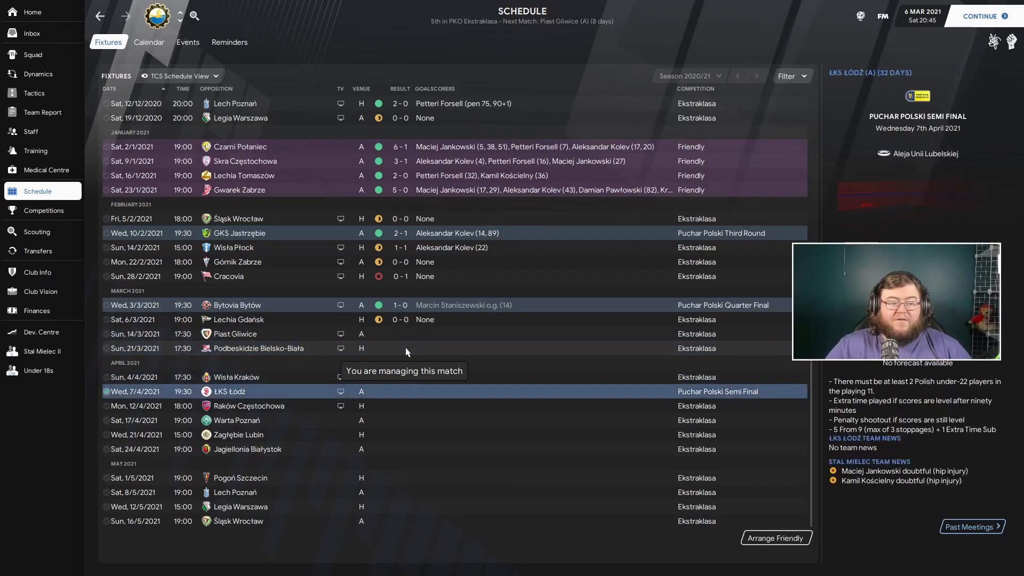
pyautogui.click(248, 406)
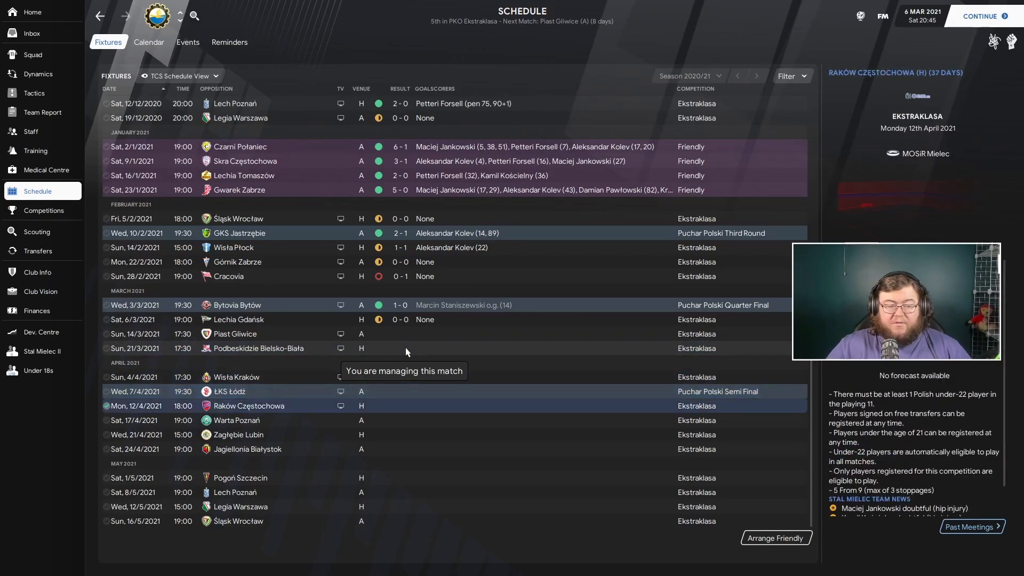
pyautogui.click(235, 377)
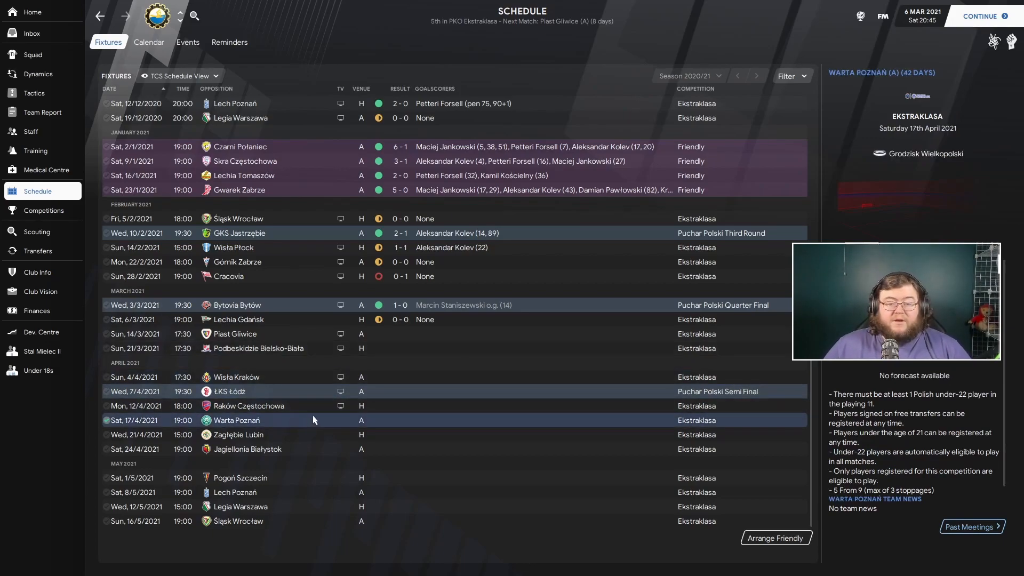
pyautogui.scroll(3)
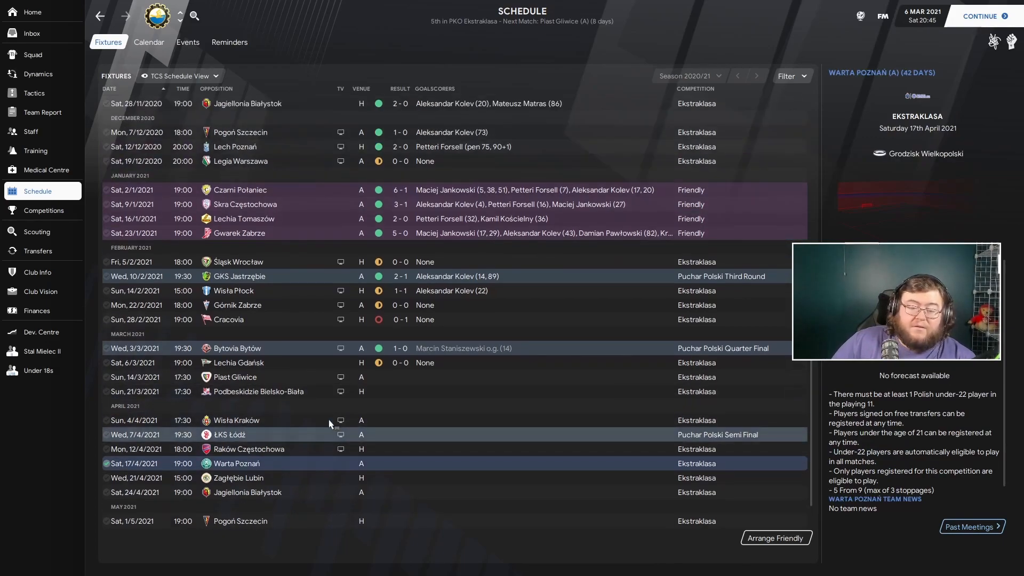
pyautogui.scroll(-3)
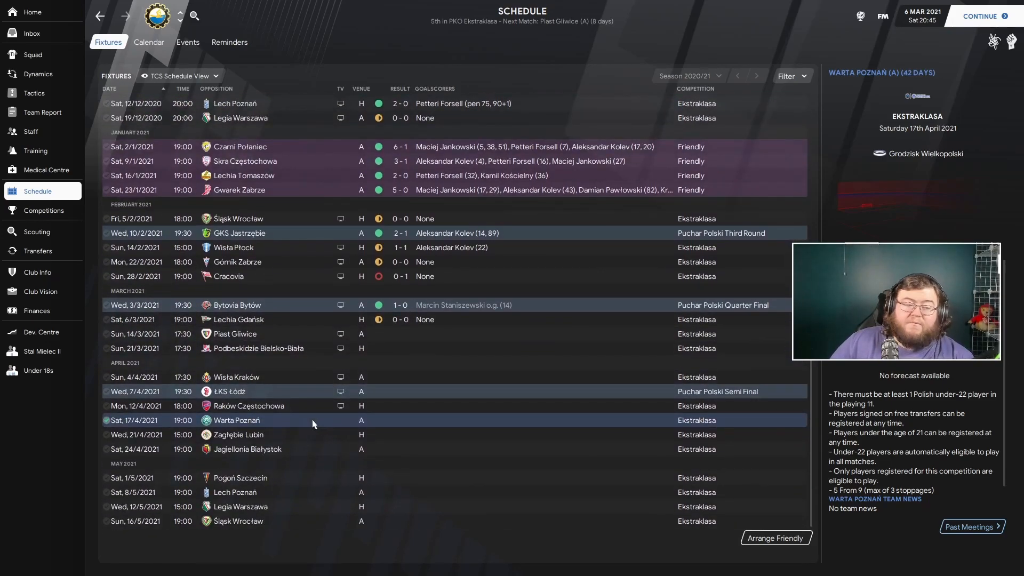
pyautogui.scroll(3)
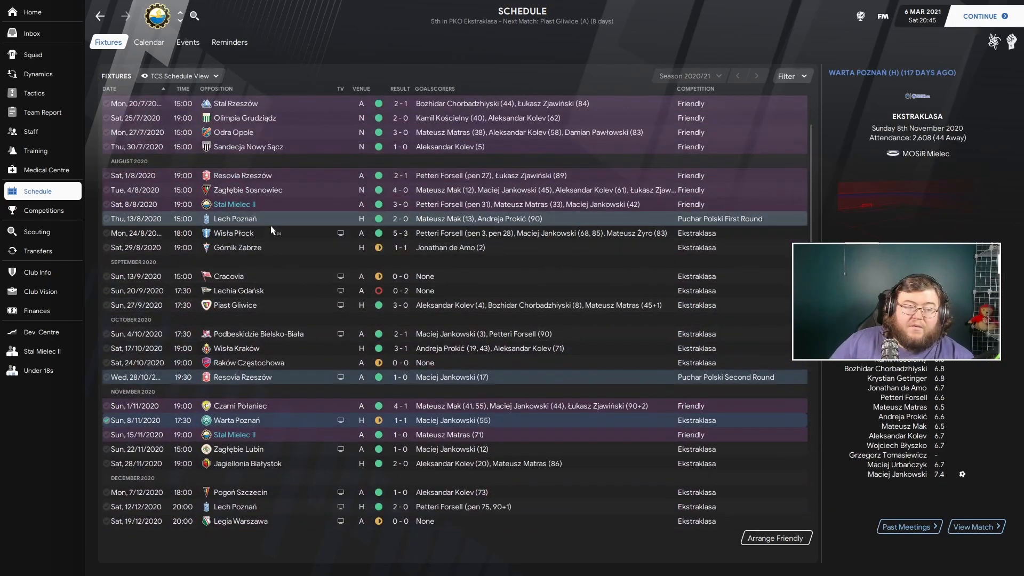
pyautogui.click(233, 233)
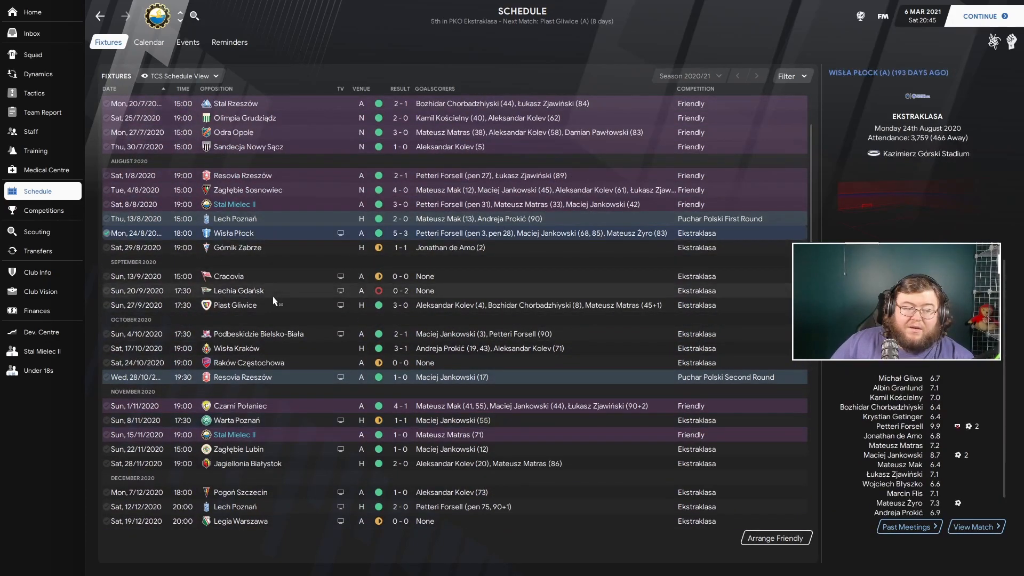
pyautogui.click(236, 305)
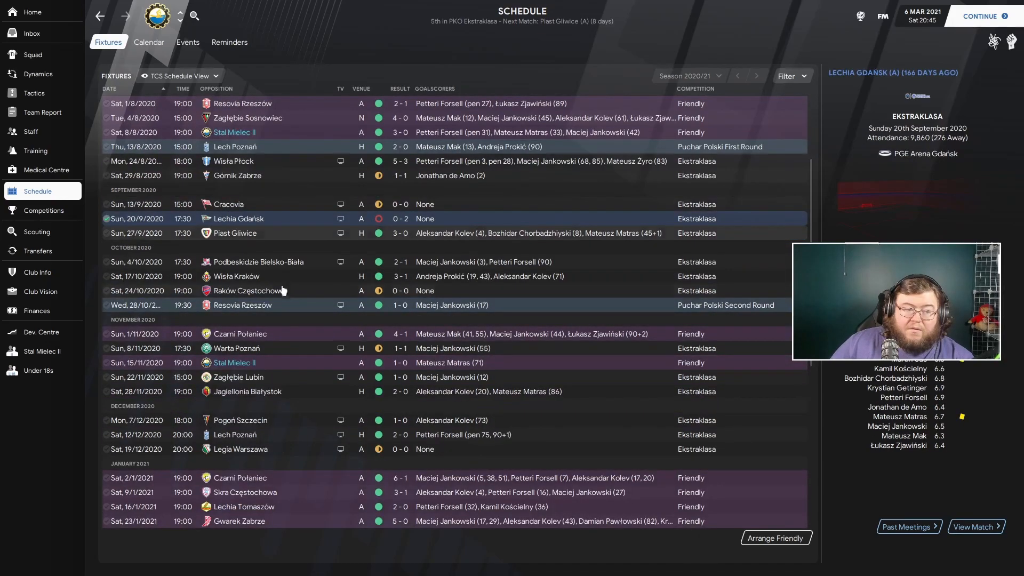
pyautogui.click(235, 276)
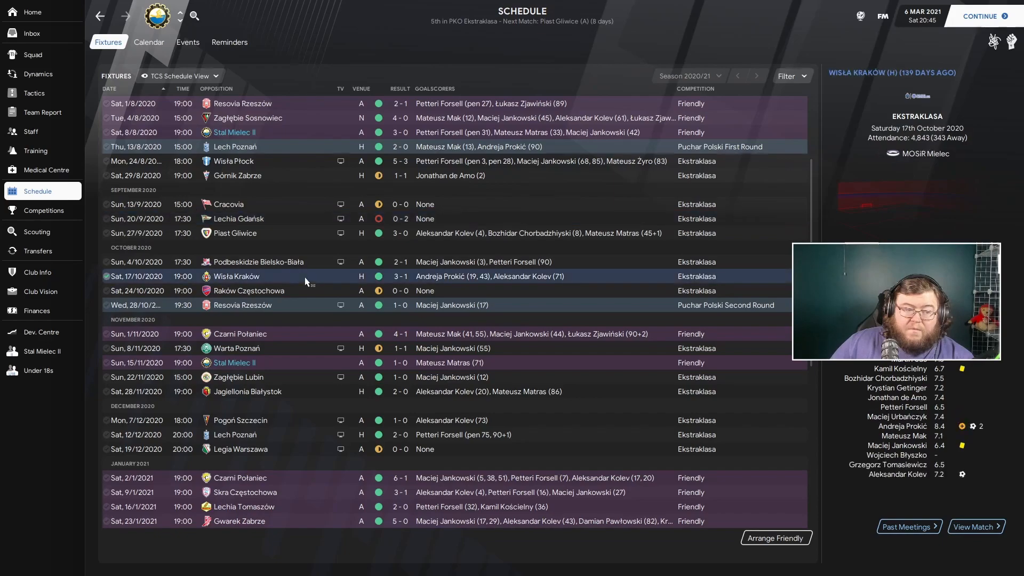
pyautogui.scroll(-3)
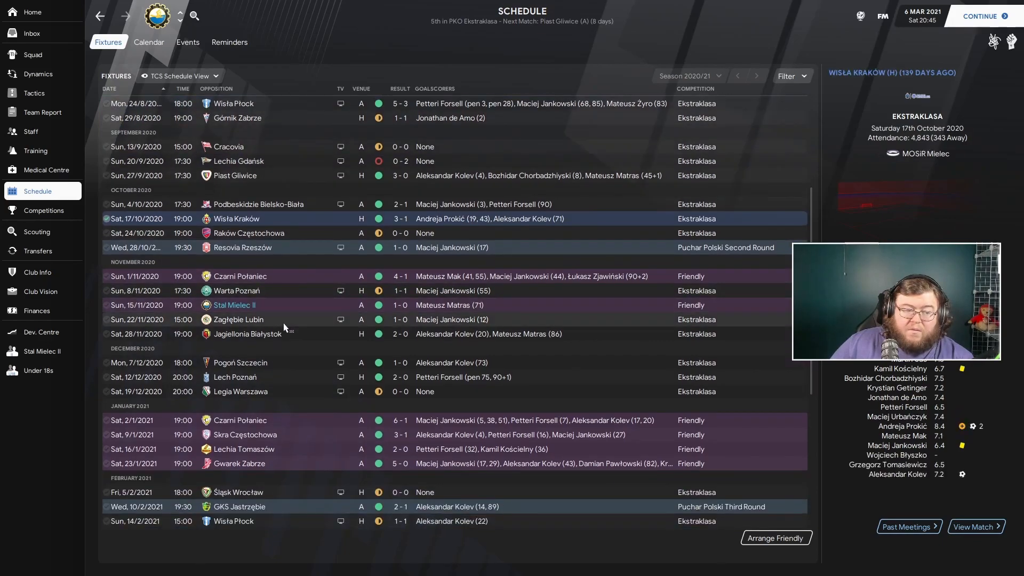
pyautogui.click(262, 291)
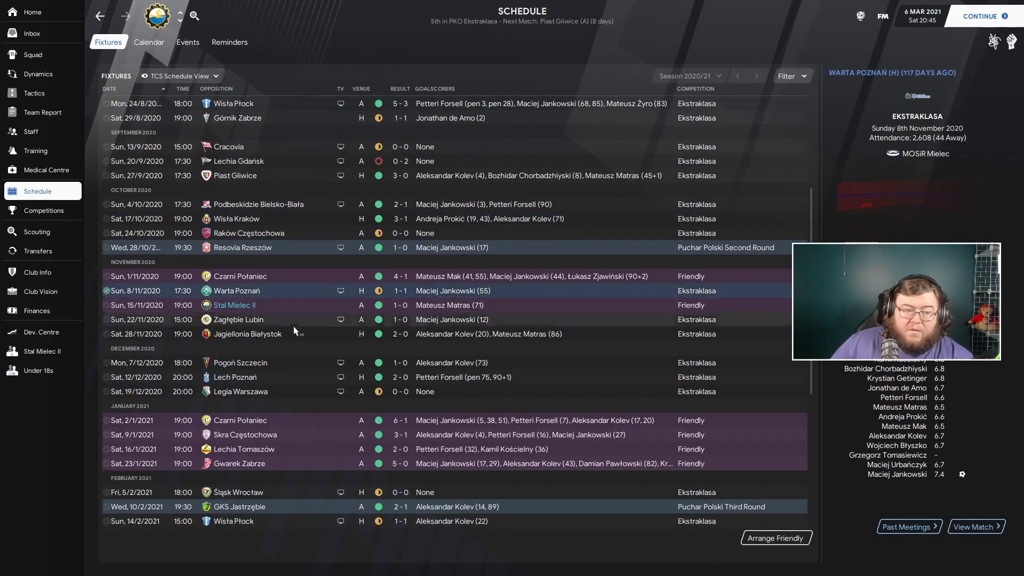
pyautogui.scroll(-3)
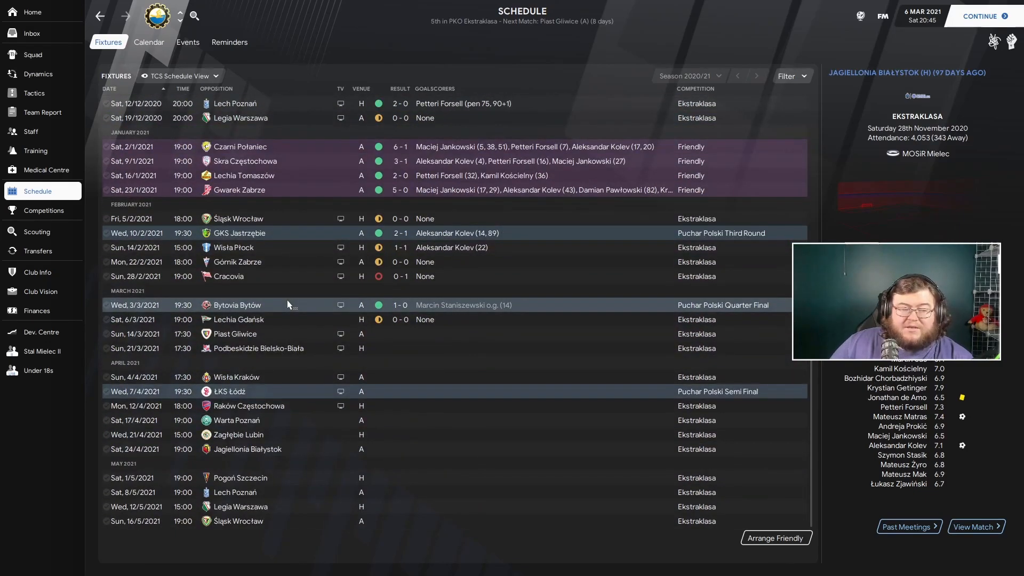
pyautogui.click(237, 420)
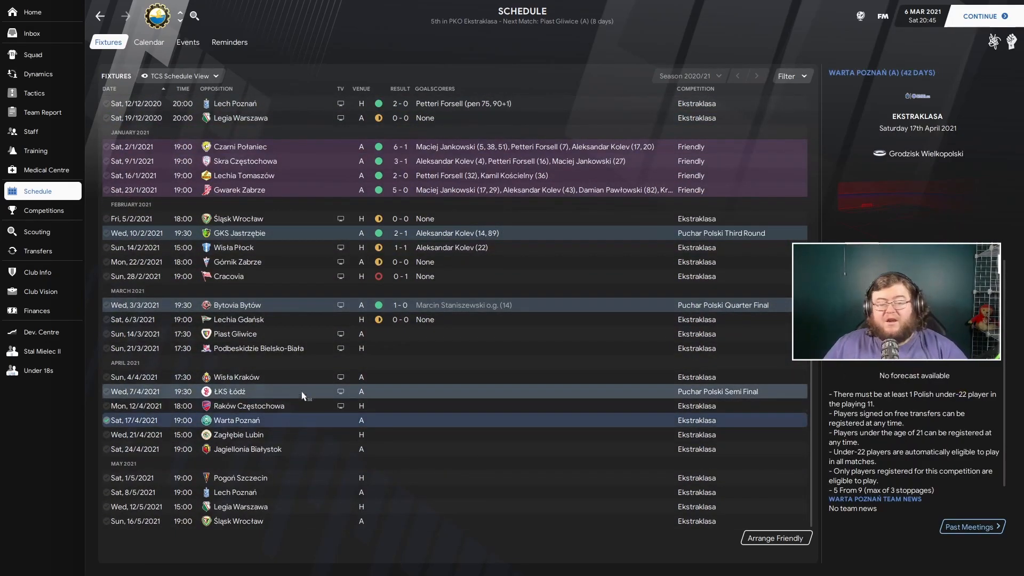
pyautogui.moveTo(337, 347)
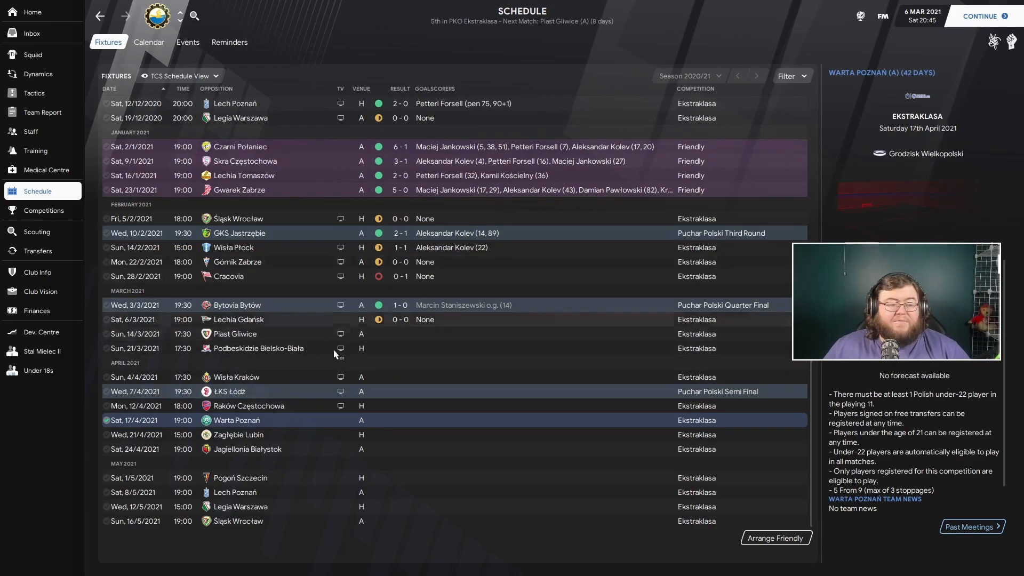
pyautogui.moveTo(294, 403)
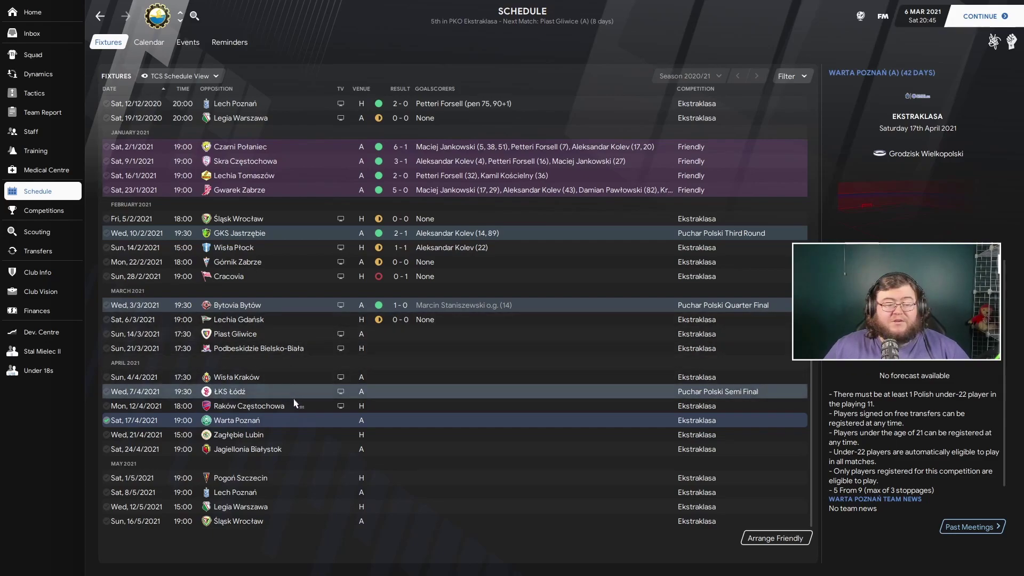
pyautogui.moveTo(437, 388)
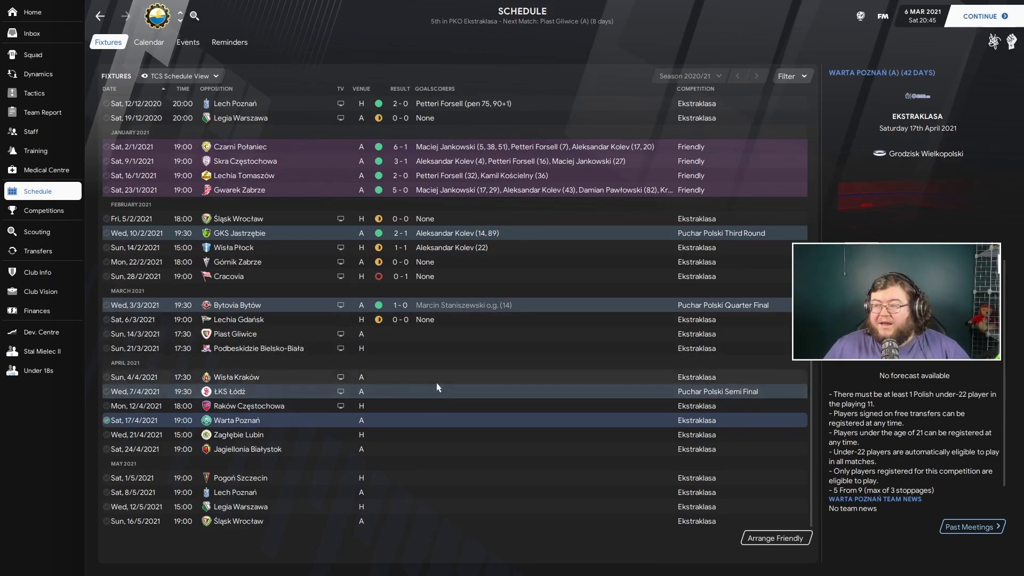
pyautogui.moveTo(467, 372)
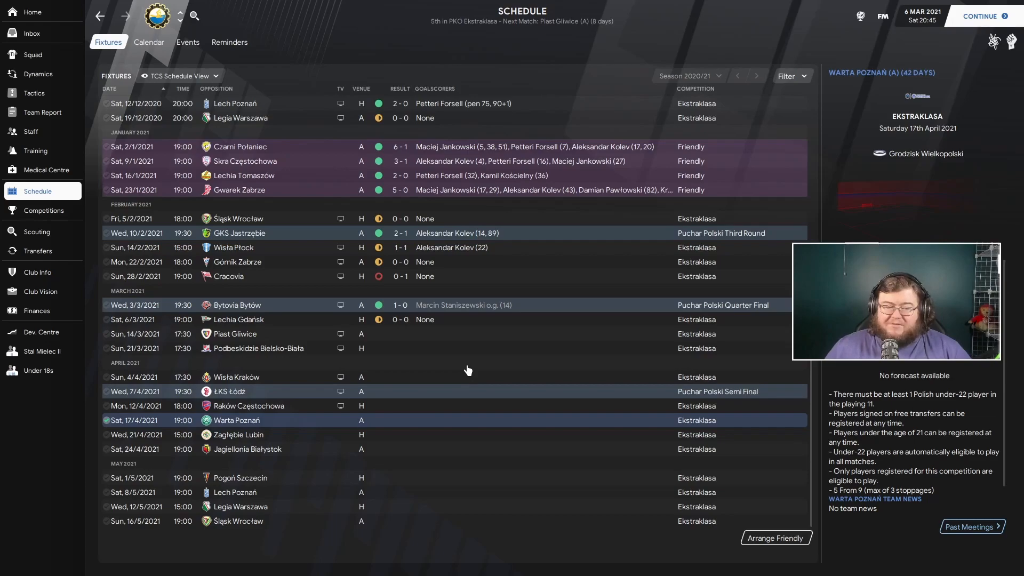
pyautogui.moveTo(529, 363)
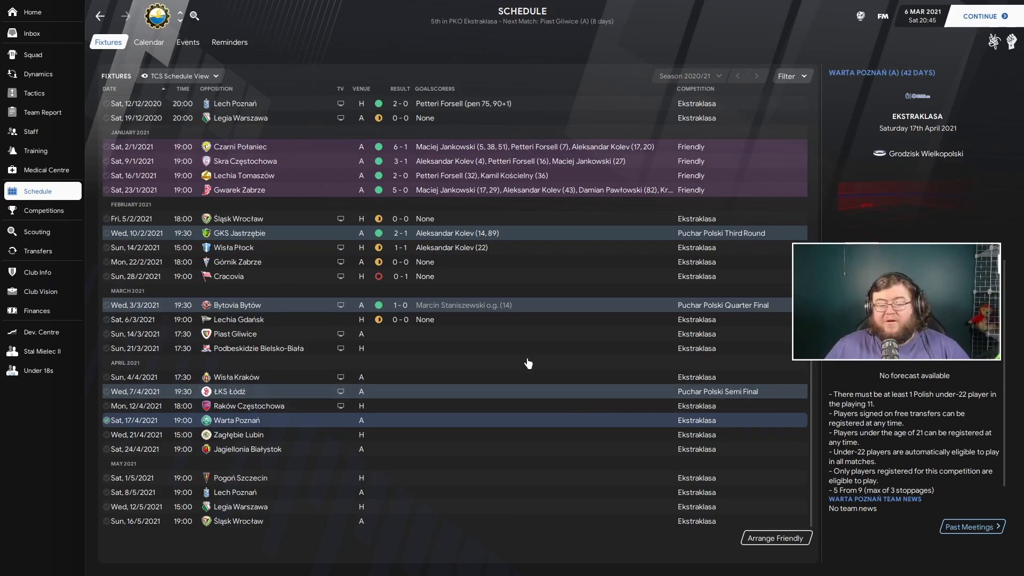
pyautogui.moveTo(638, 318)
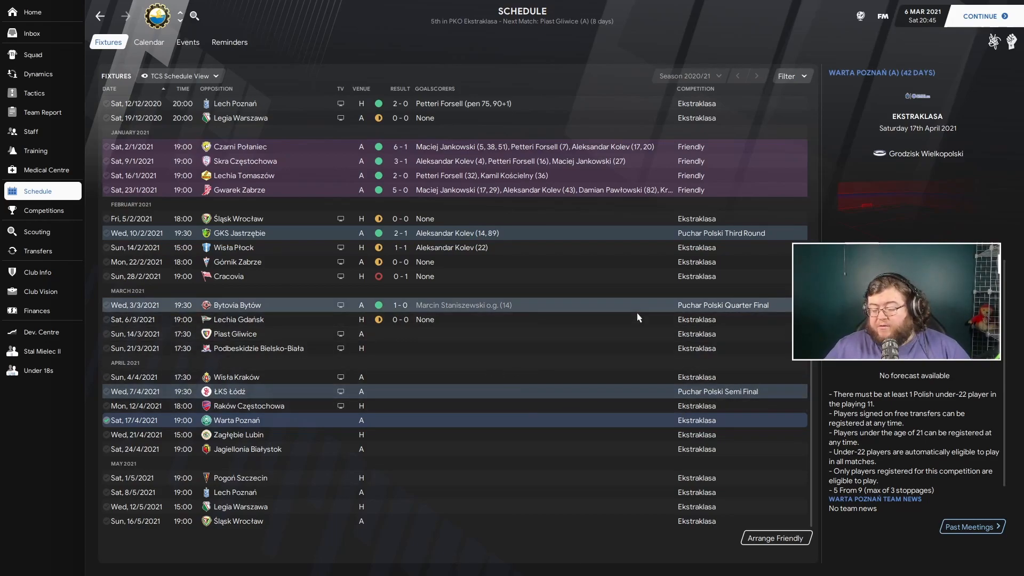